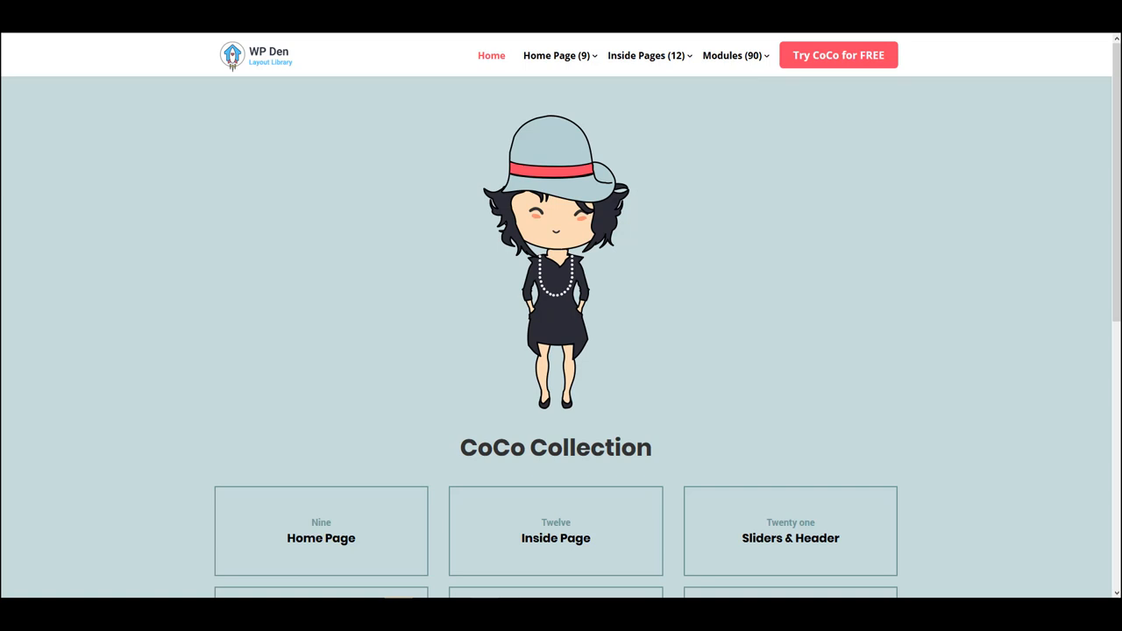
# Scroll into the CoCo home page demo and flip through its hero slider slides
pyautogui.scroll(-3)
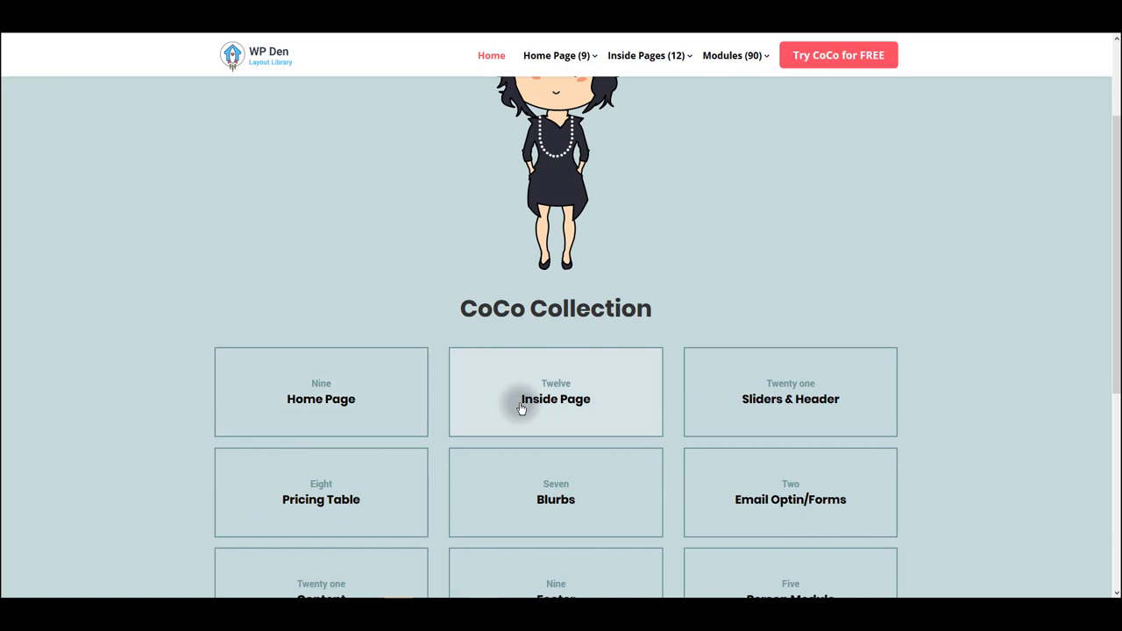
pyautogui.scroll(-3)
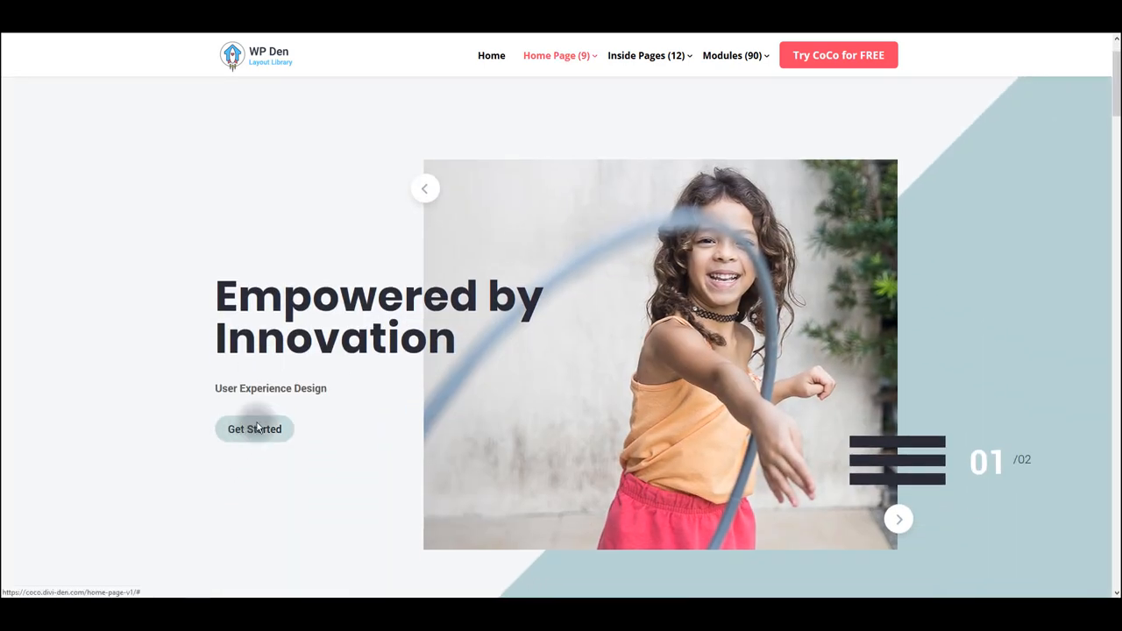
pyautogui.click(898, 519)
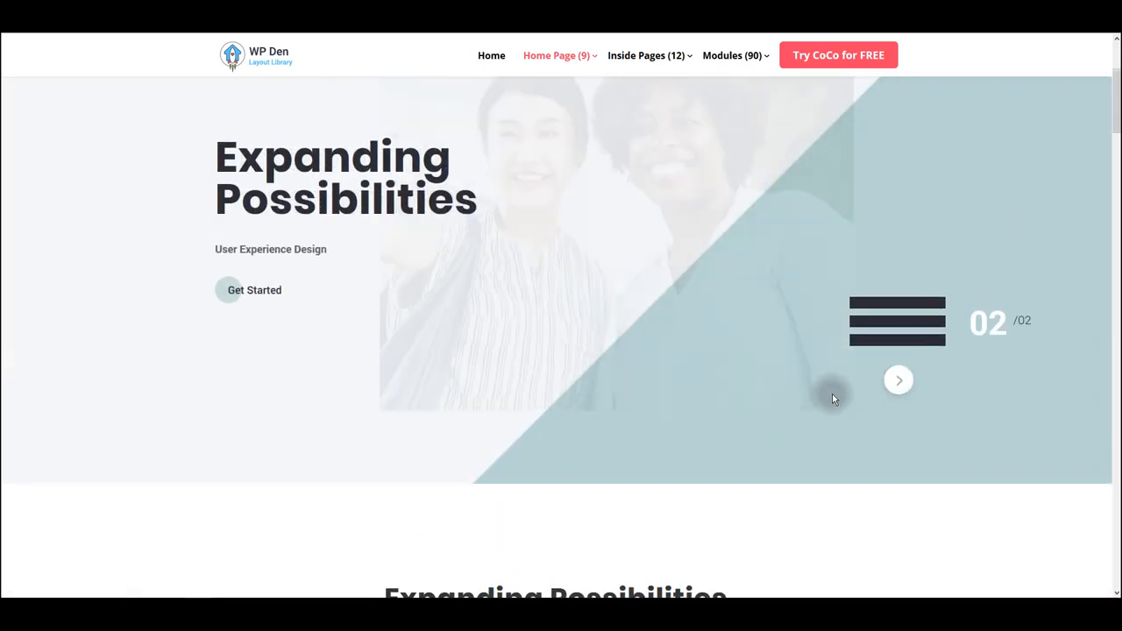
pyautogui.click(897, 379)
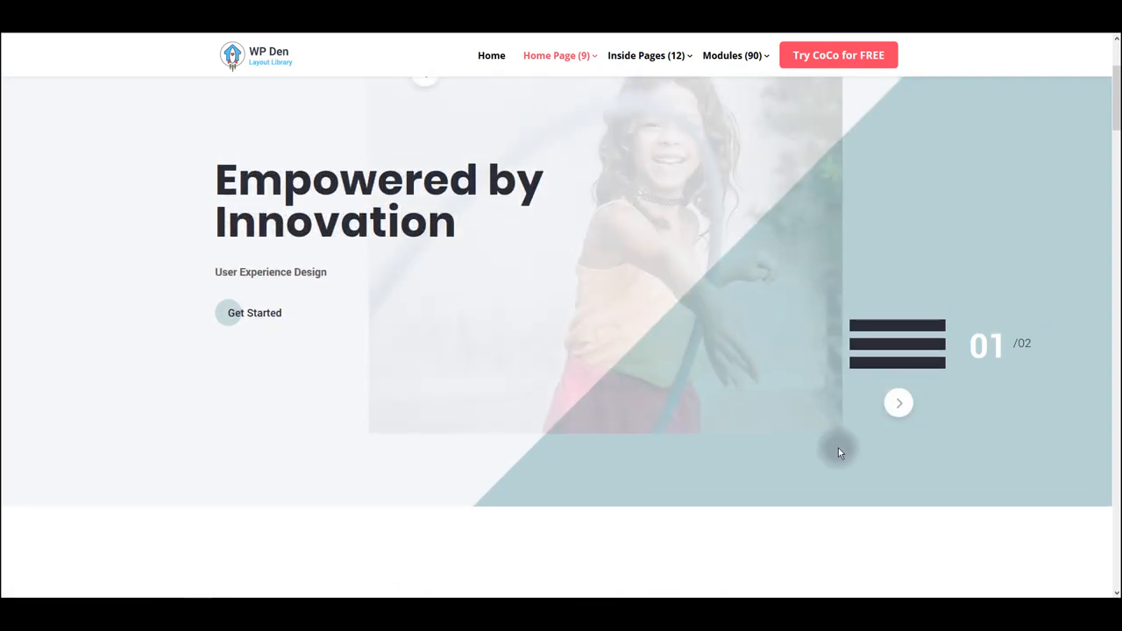
# Browse down through the remaining sections of the CoCo home page layout demo
pyautogui.scroll(-3)
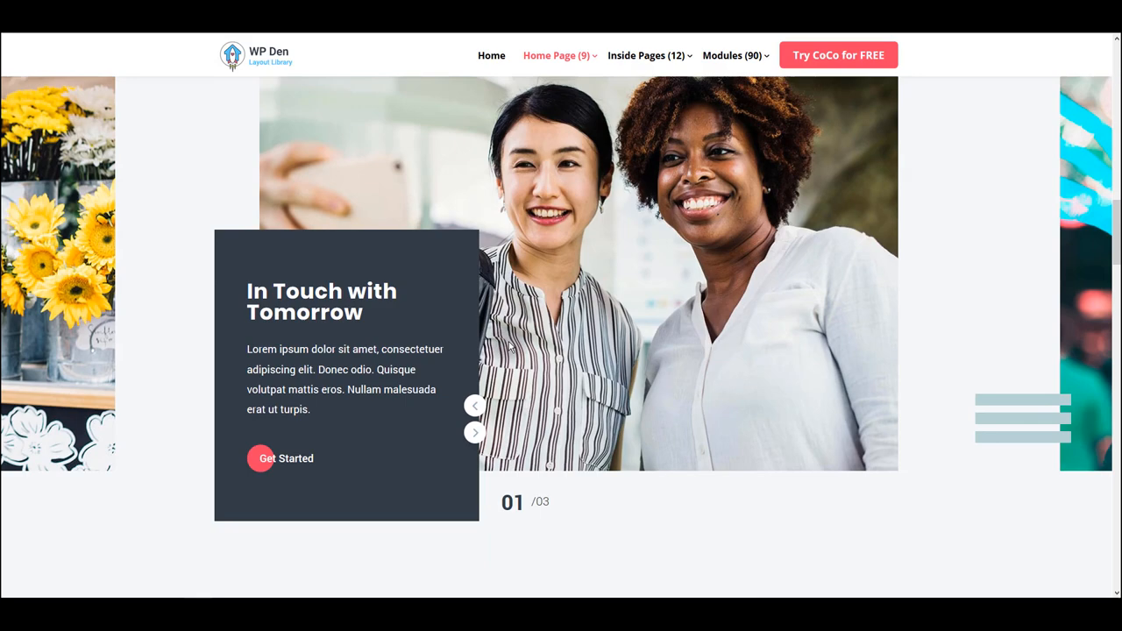
pyautogui.click(475, 431)
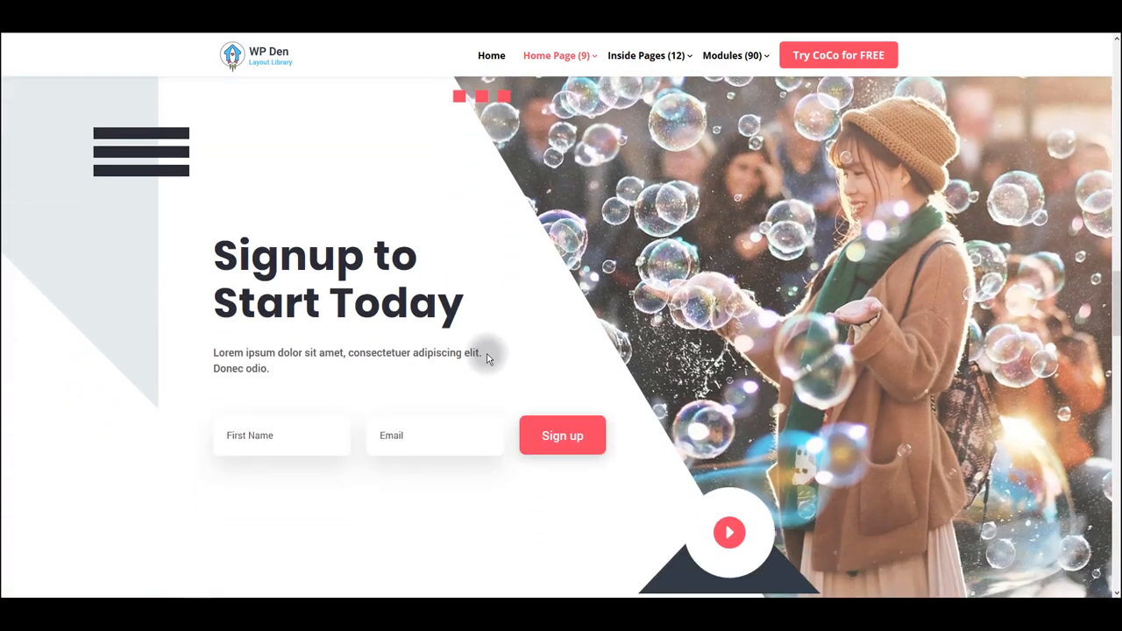
pyautogui.scroll(-3)
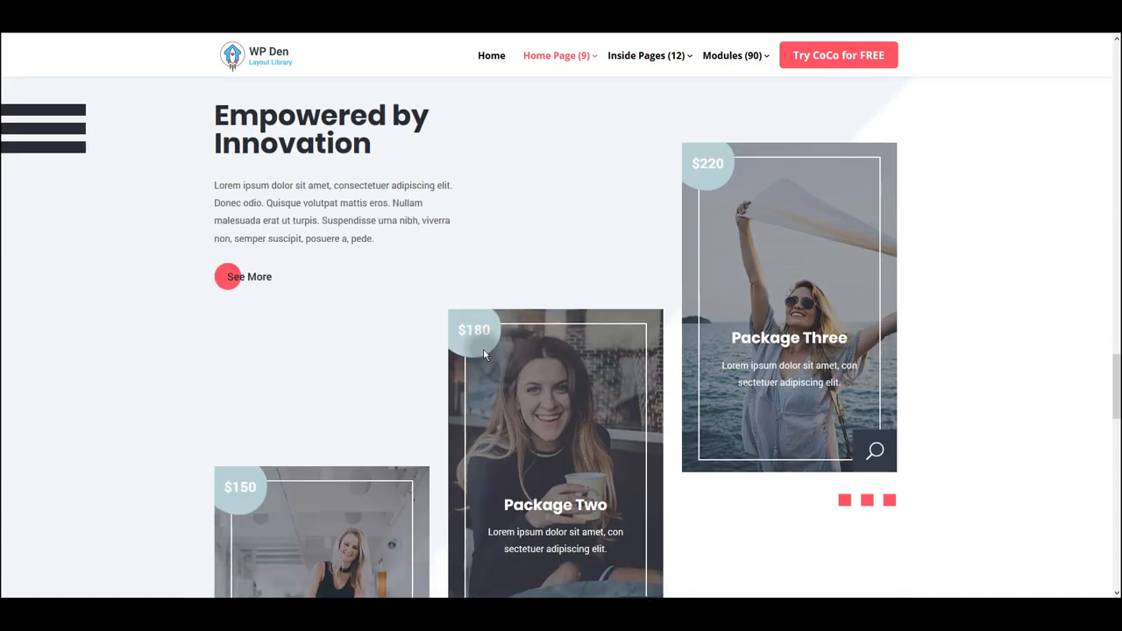
pyautogui.scroll(-3)
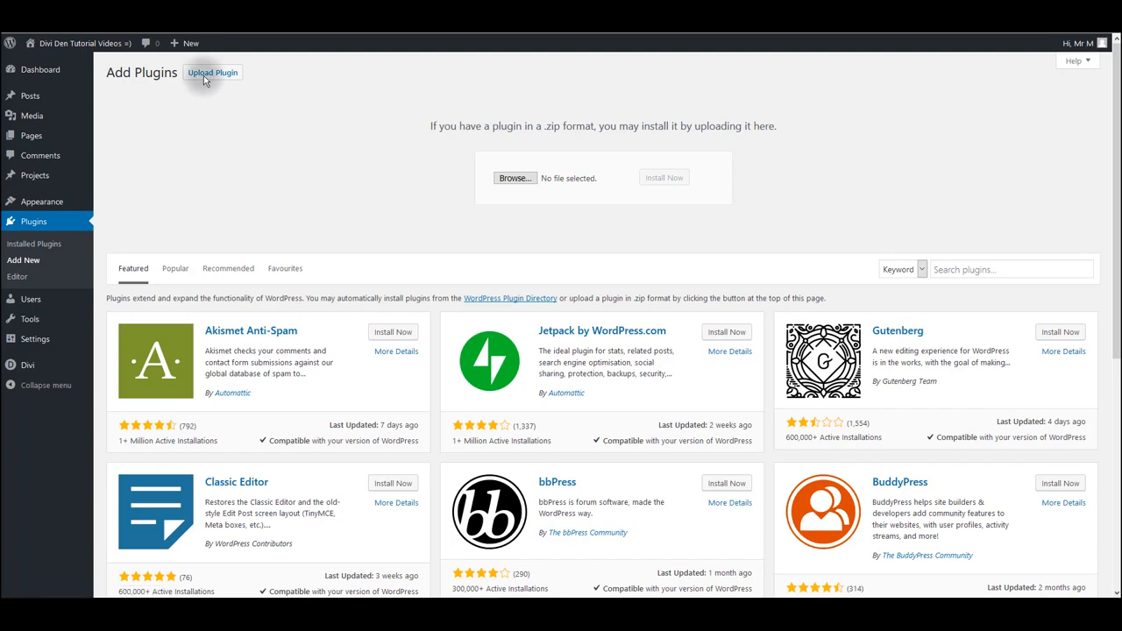
# Choose coco-assistant-plugin-v1-1-0.zip from the coco bundle folder as the plugin upload
pyautogui.click(515, 179)
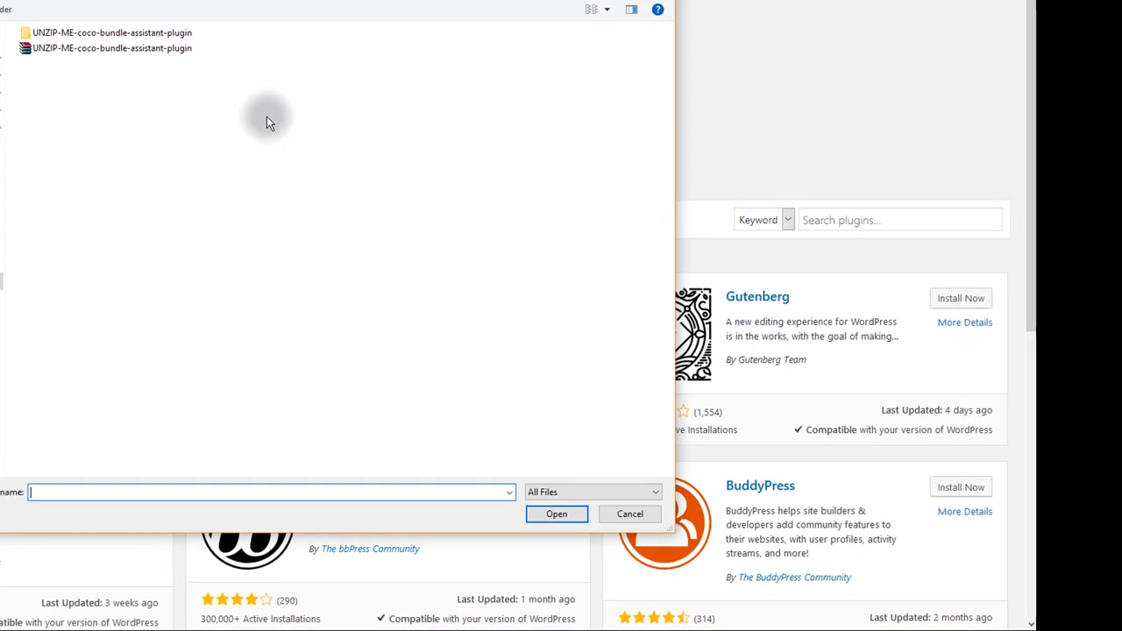
pyautogui.moveTo(207, 91)
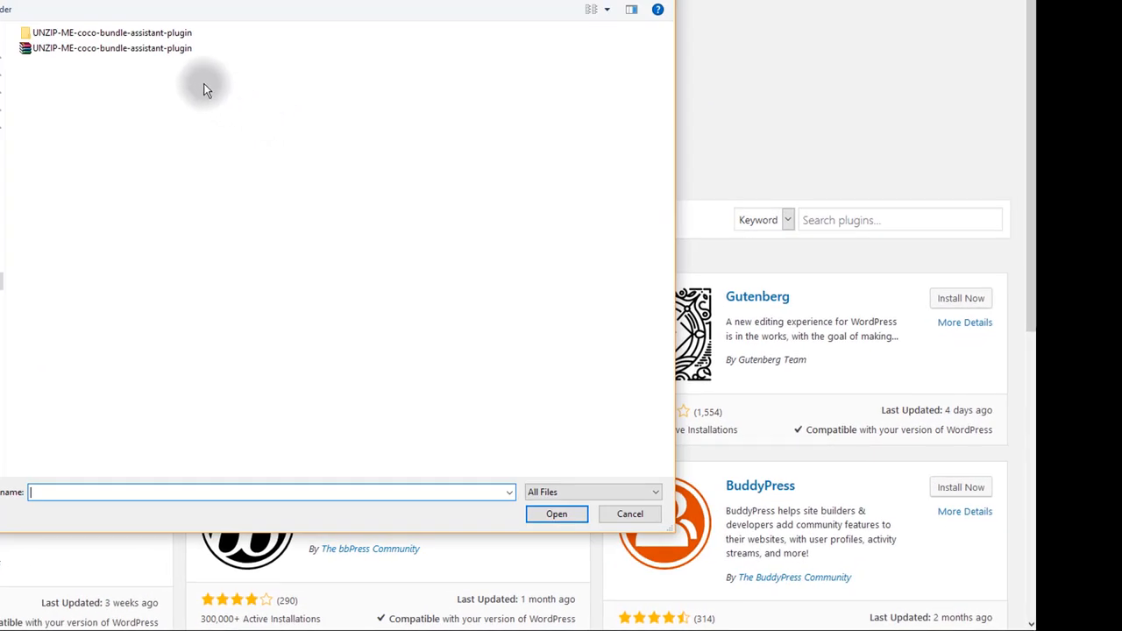
pyautogui.click(112, 32)
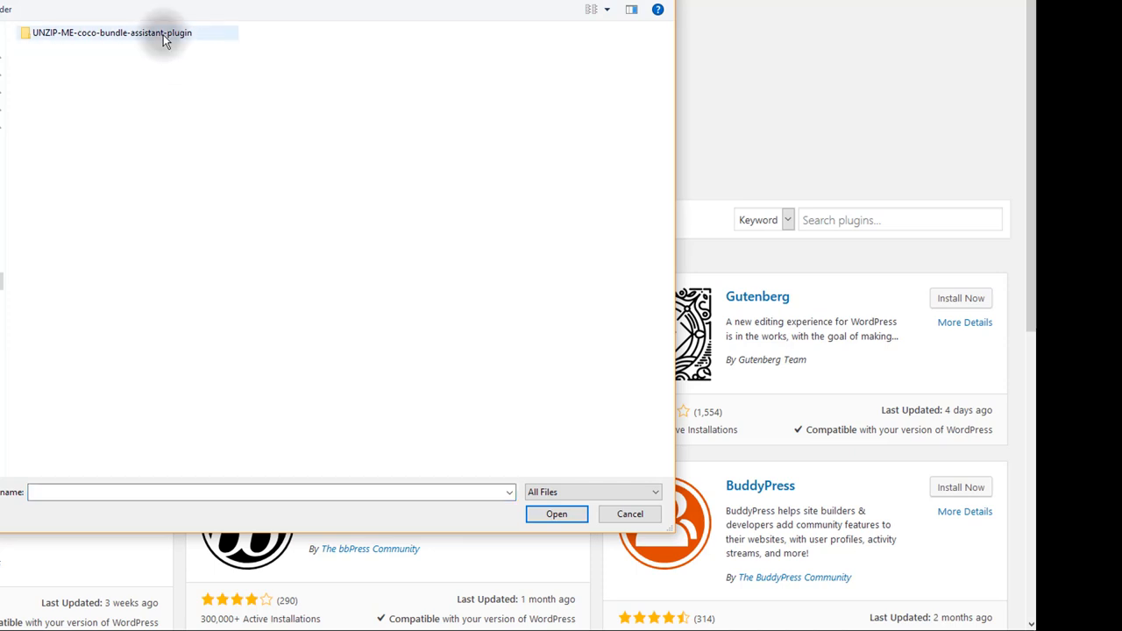
pyautogui.doubleClick(114, 32)
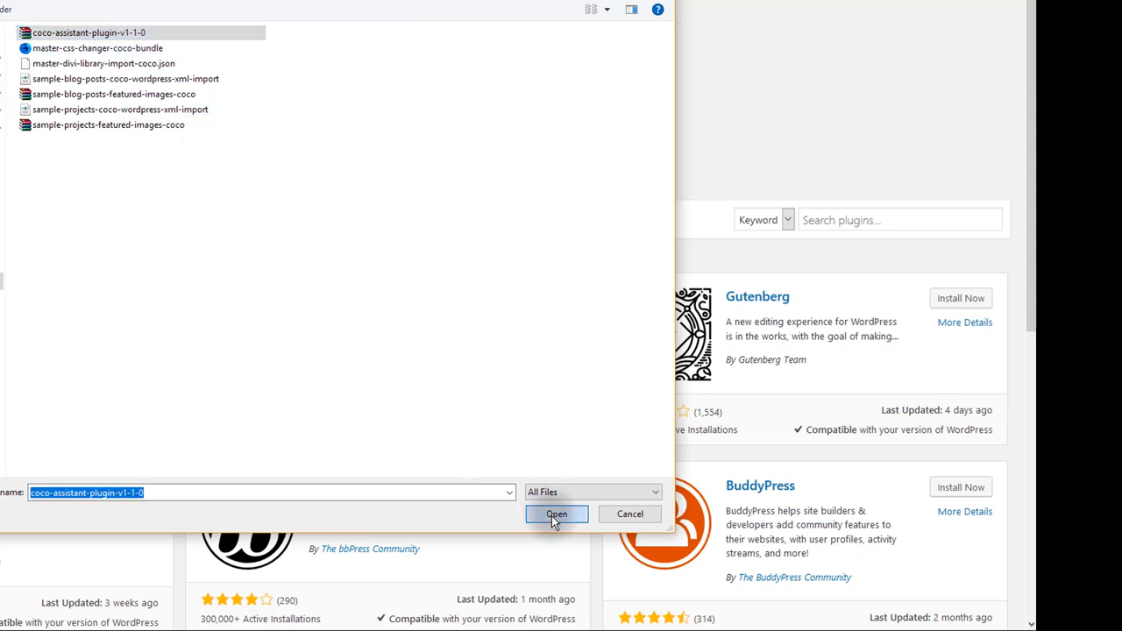
pyautogui.click(556, 513)
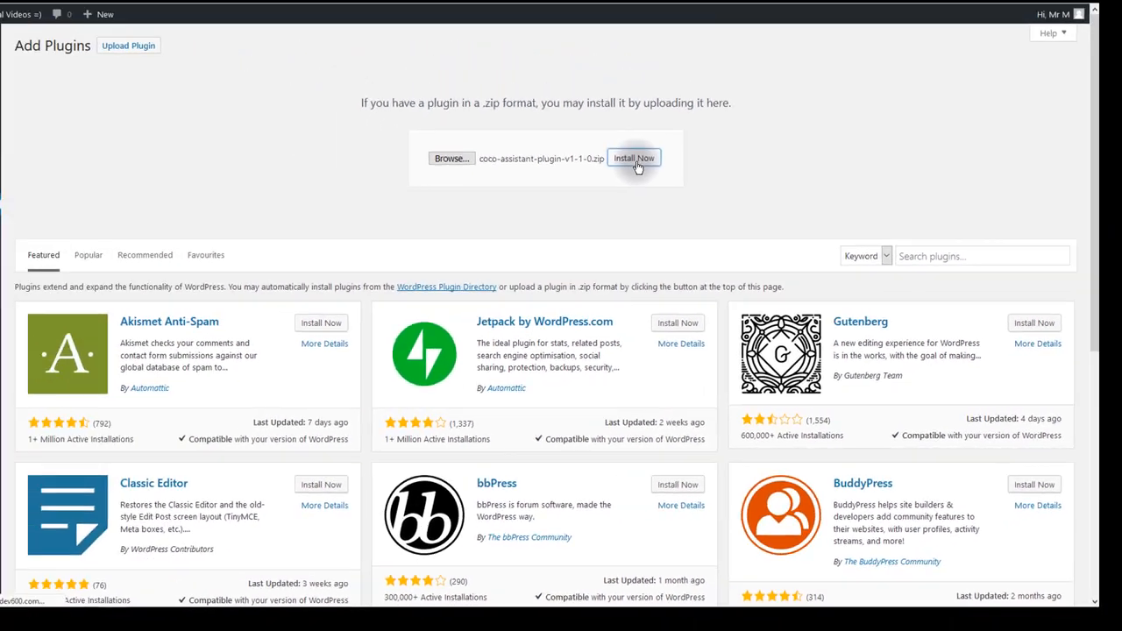
# Install the uploaded Coco Assistant plugin and activate it
pyautogui.click(634, 158)
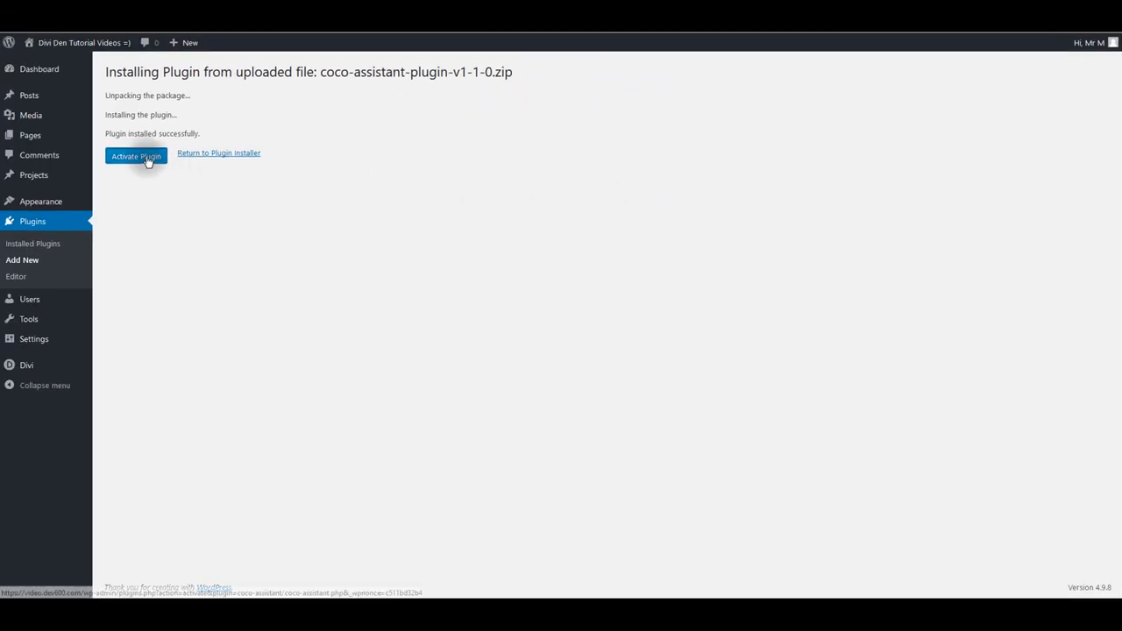
pyautogui.click(137, 156)
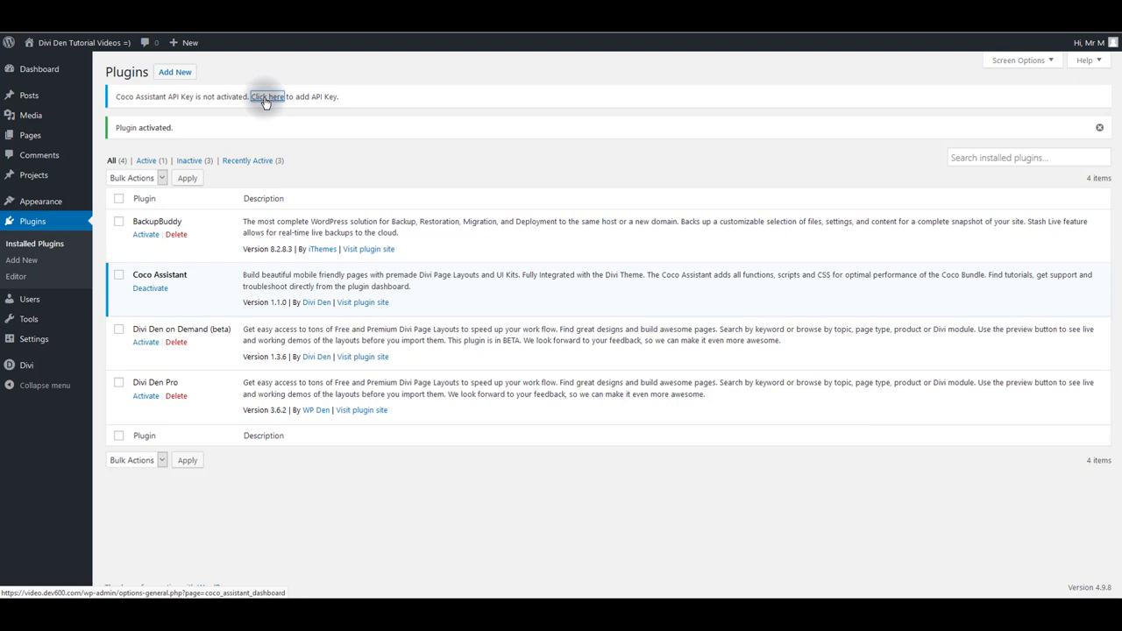
# Enter and save the Coco Assistant API key details, then scroll down its settings page
pyautogui.click(267, 97)
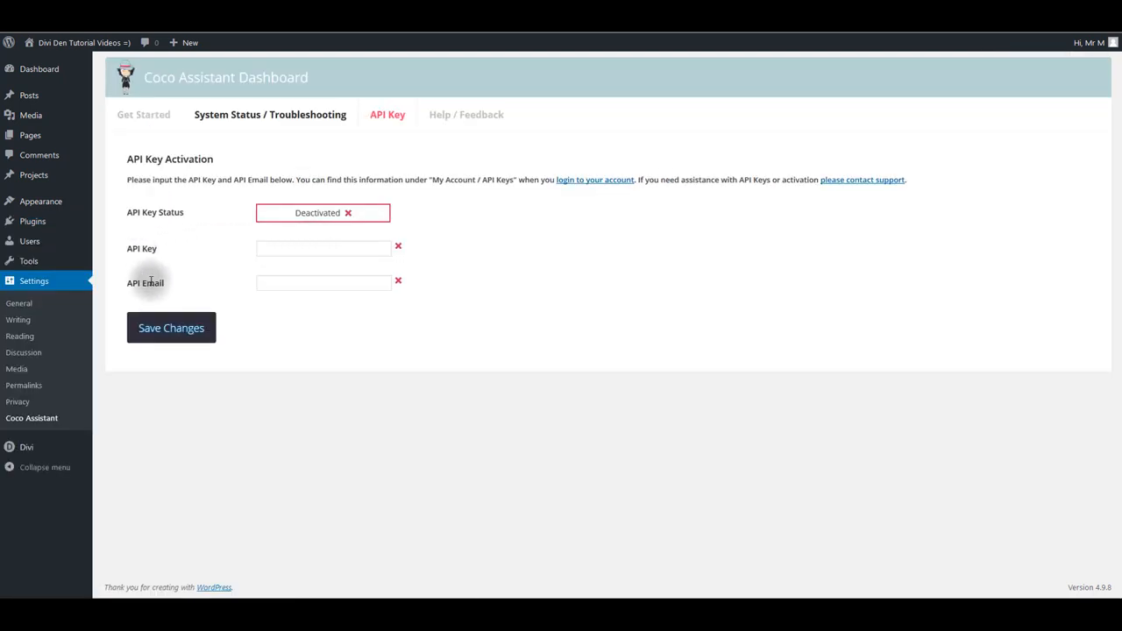
pyautogui.click(323, 249)
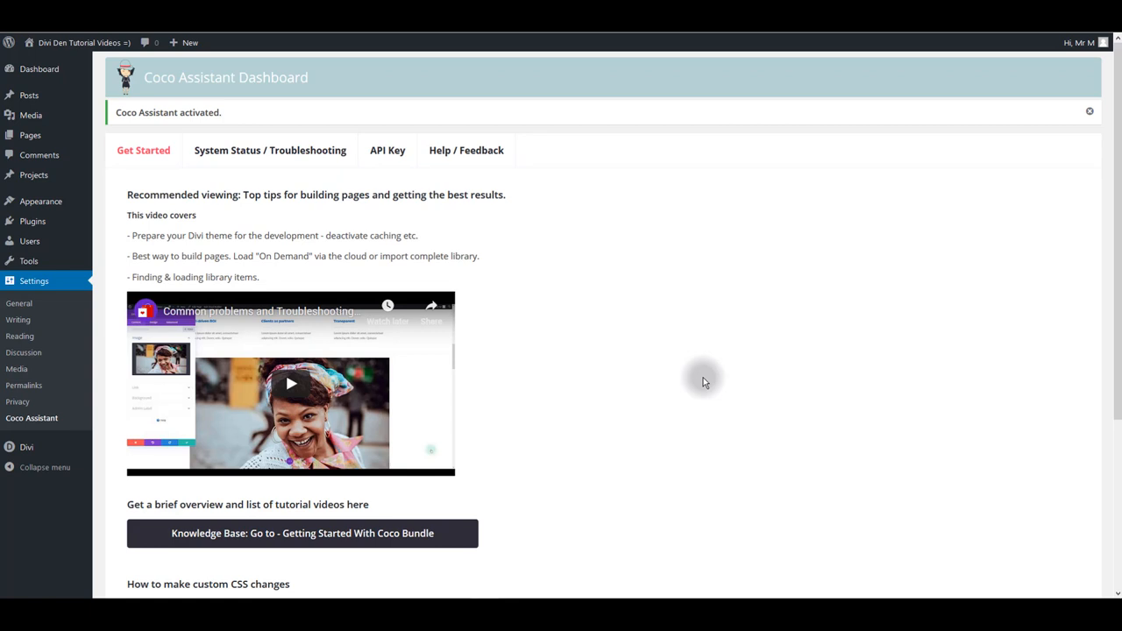
pyautogui.moveTo(417, 265)
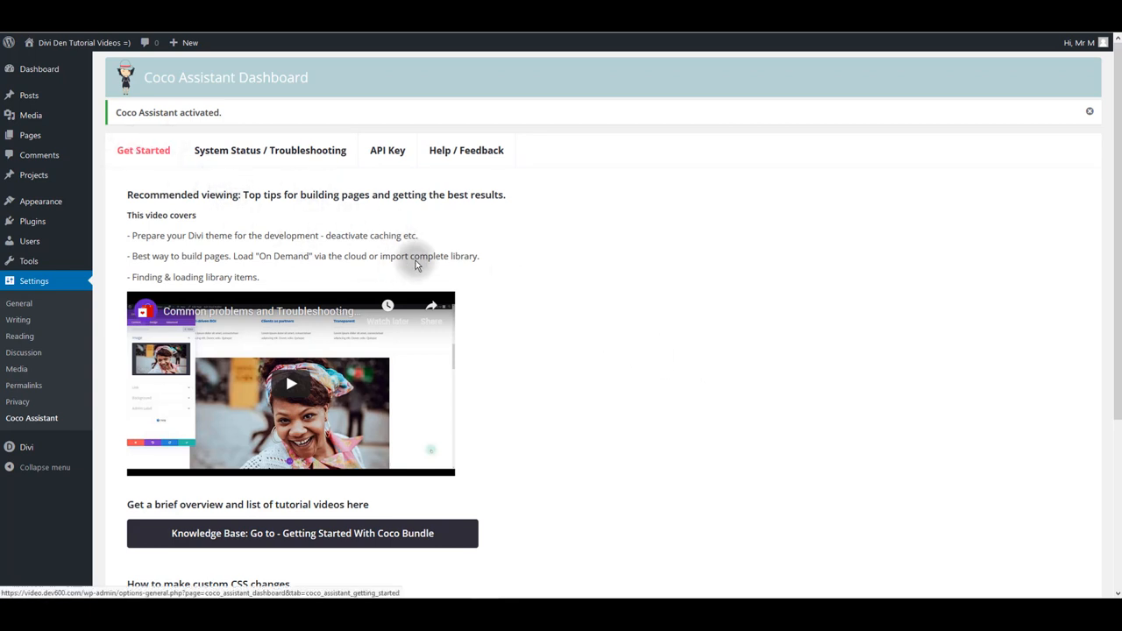
pyautogui.scroll(-3)
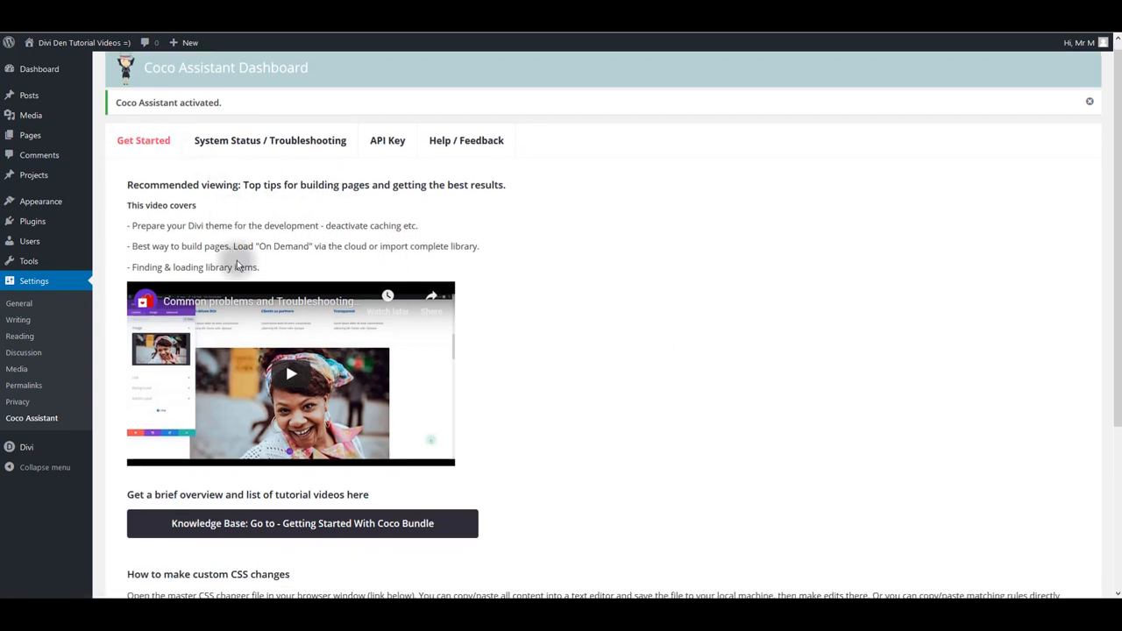
pyautogui.scroll(-3)
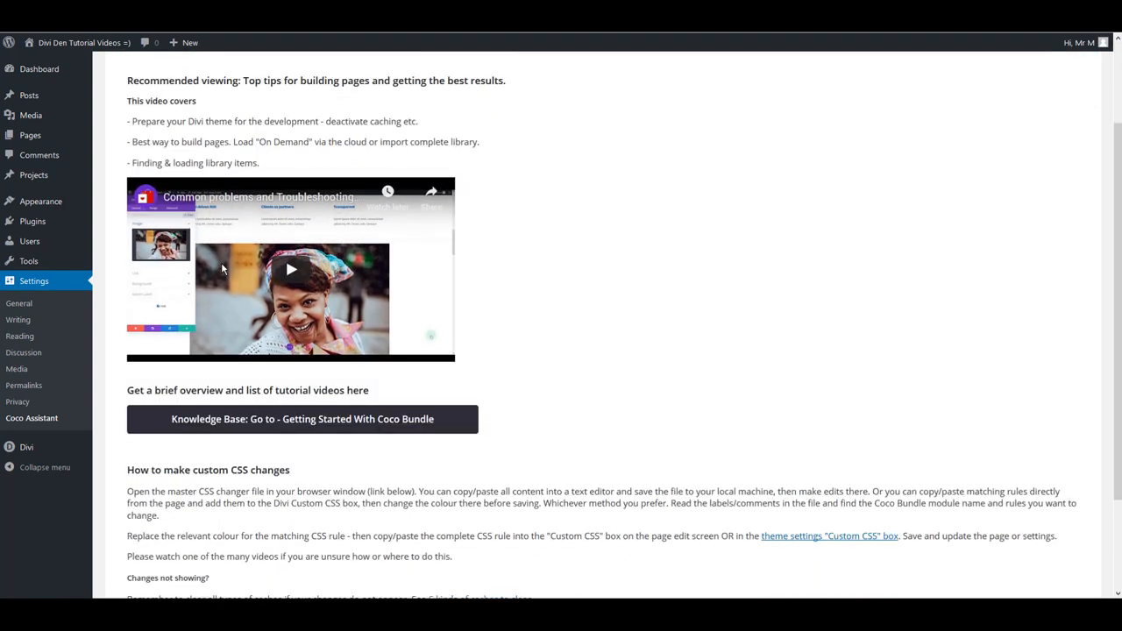
pyautogui.scroll(-3)
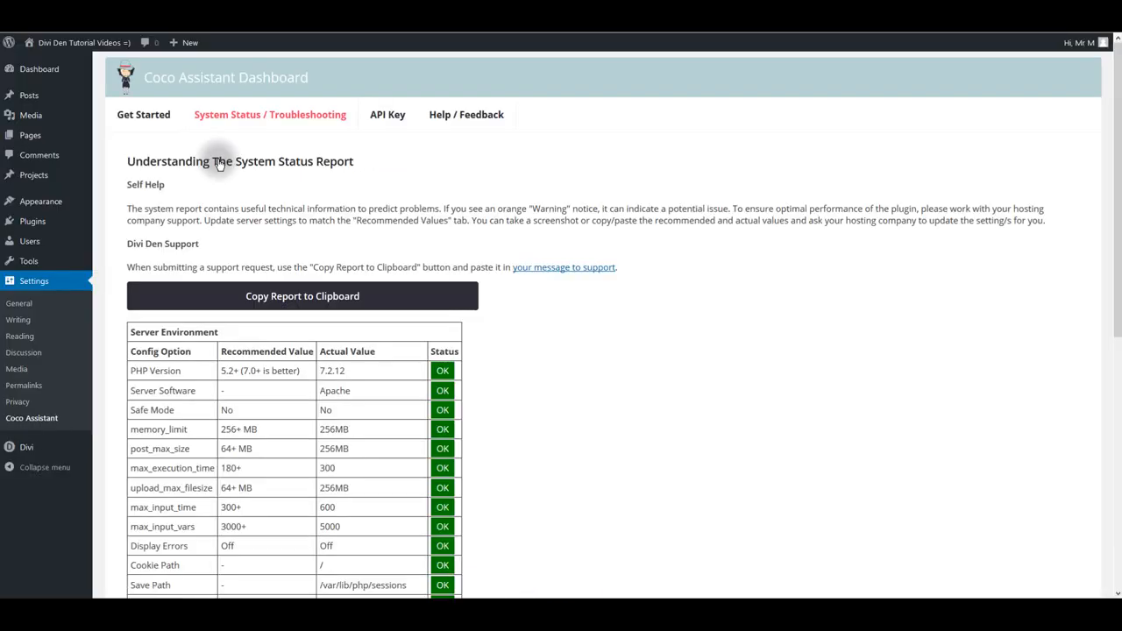
# Read through the System Status table, then switch to Coco Assistant's Help / Feedback page
pyautogui.scroll(-3)
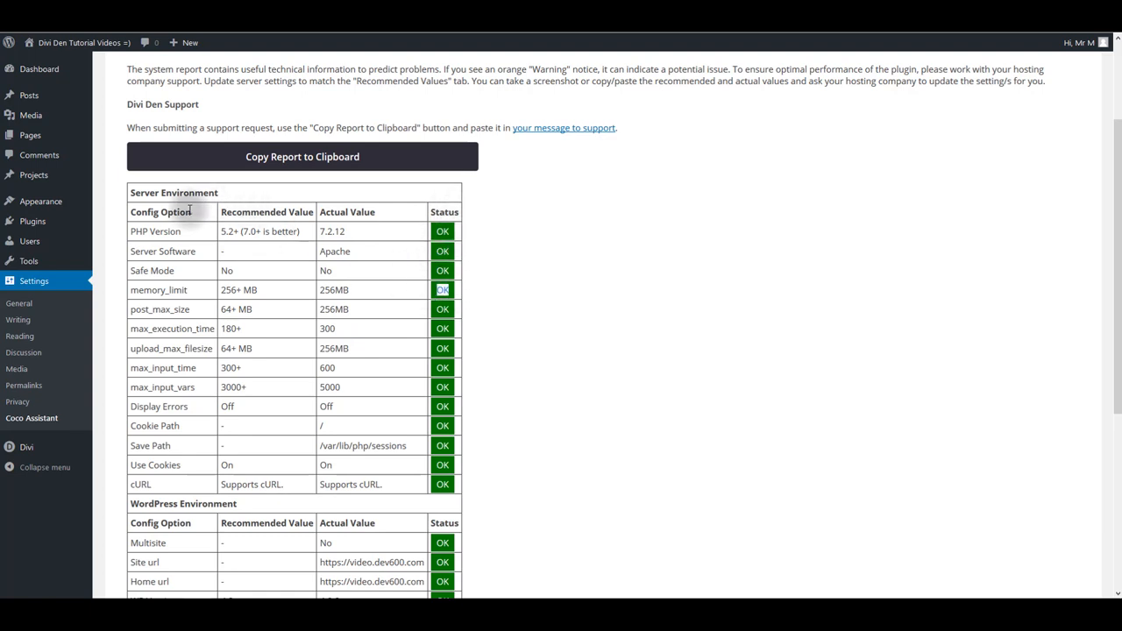
pyautogui.moveTo(151, 296)
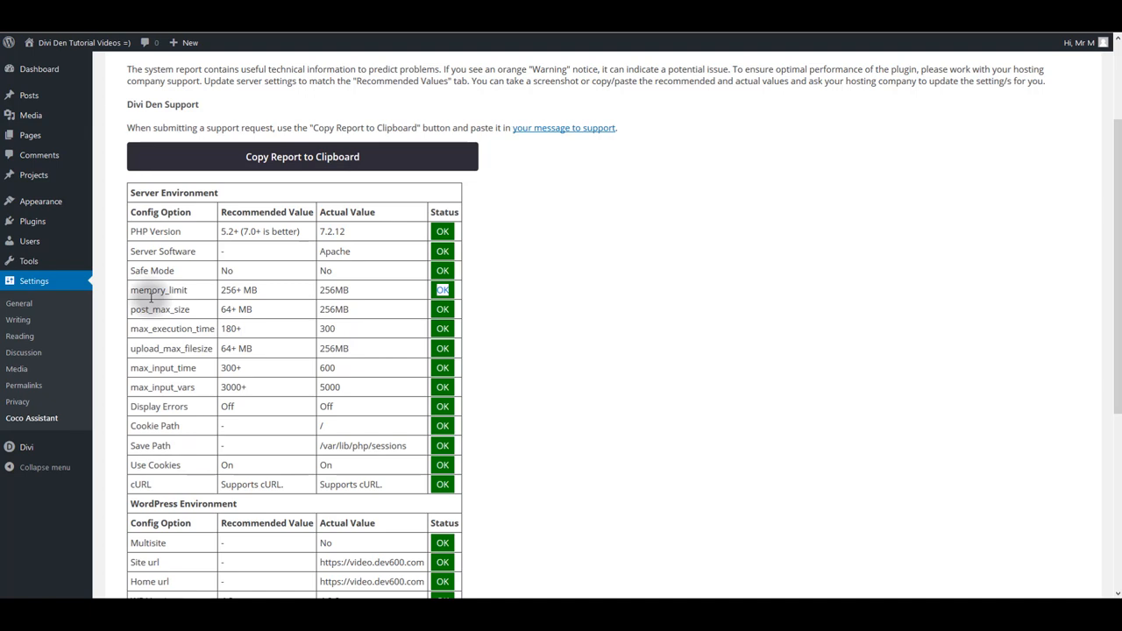
pyautogui.moveTo(442, 328)
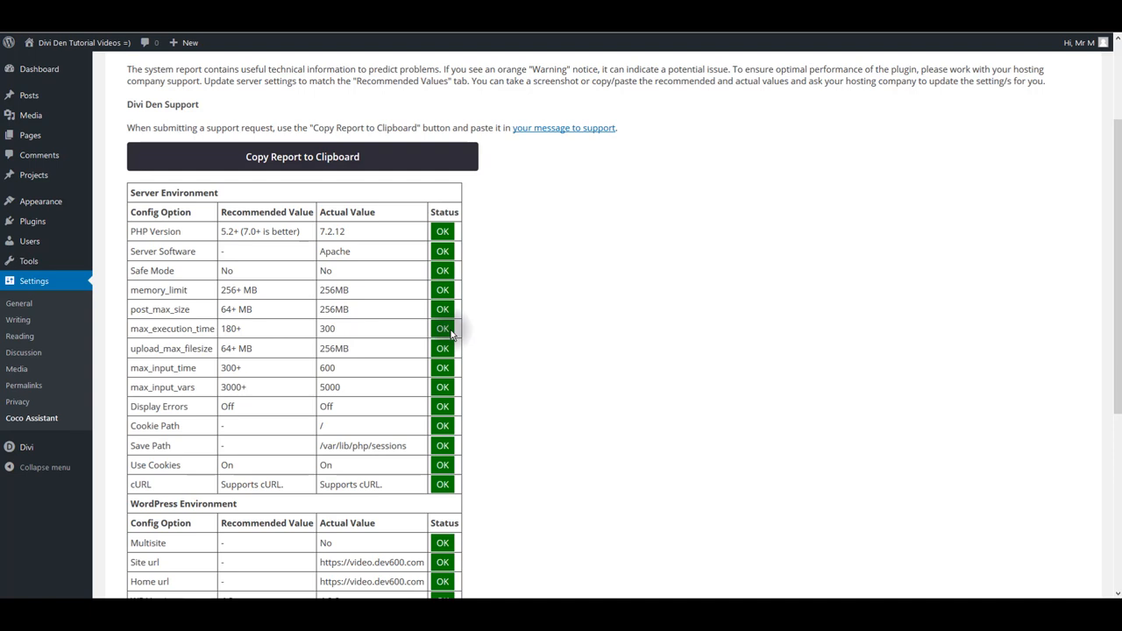
pyautogui.moveTo(292, 319)
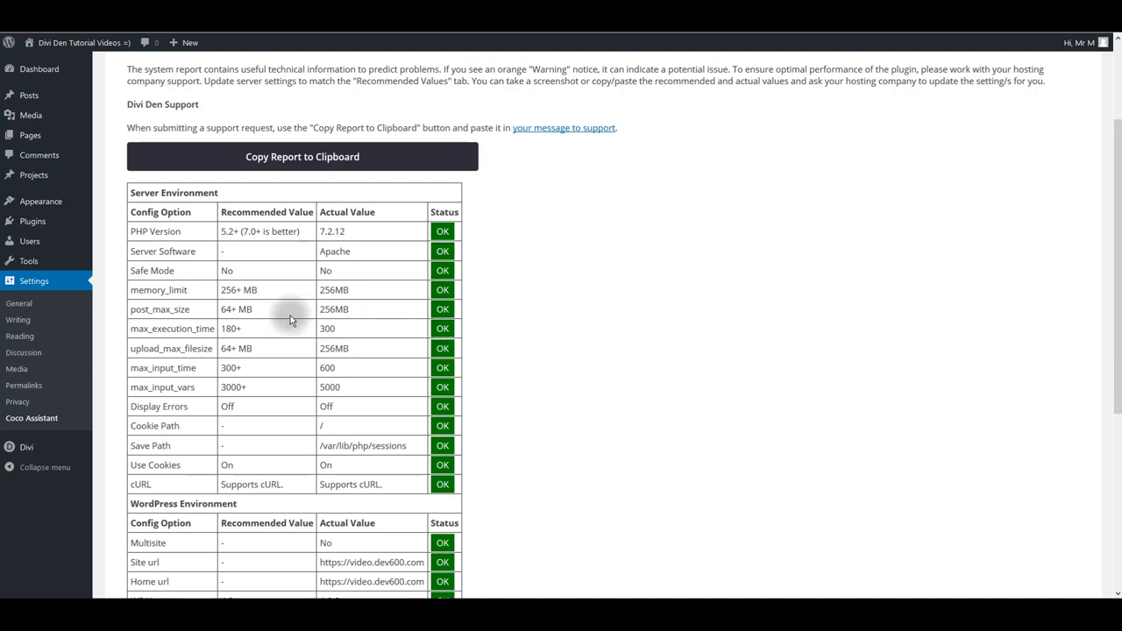
pyautogui.moveTo(149, 312)
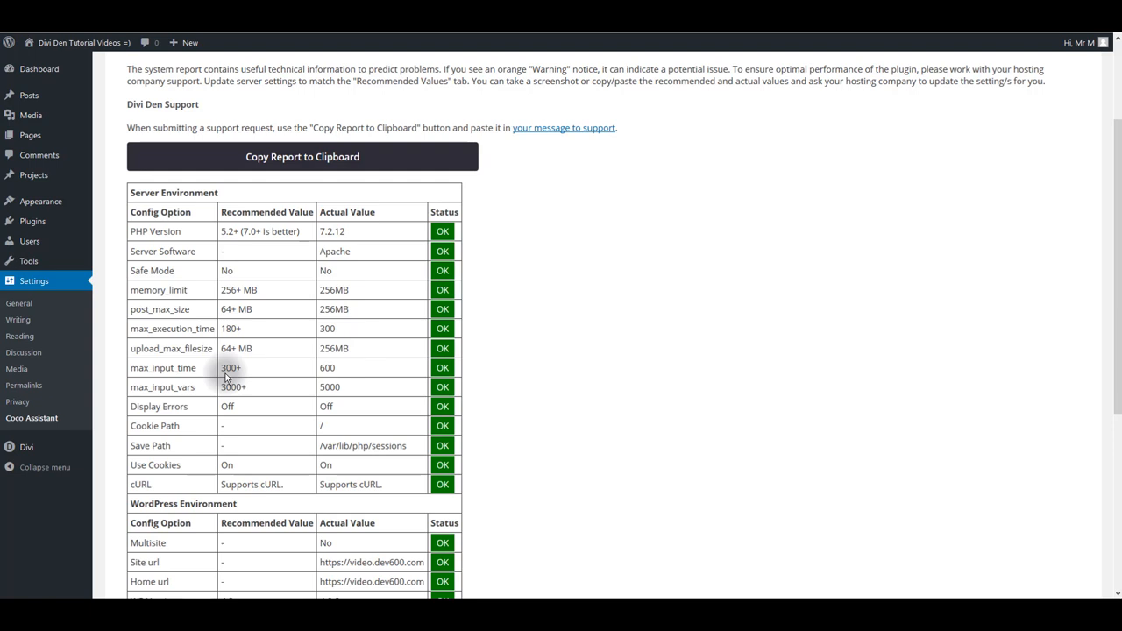
pyautogui.click(467, 114)
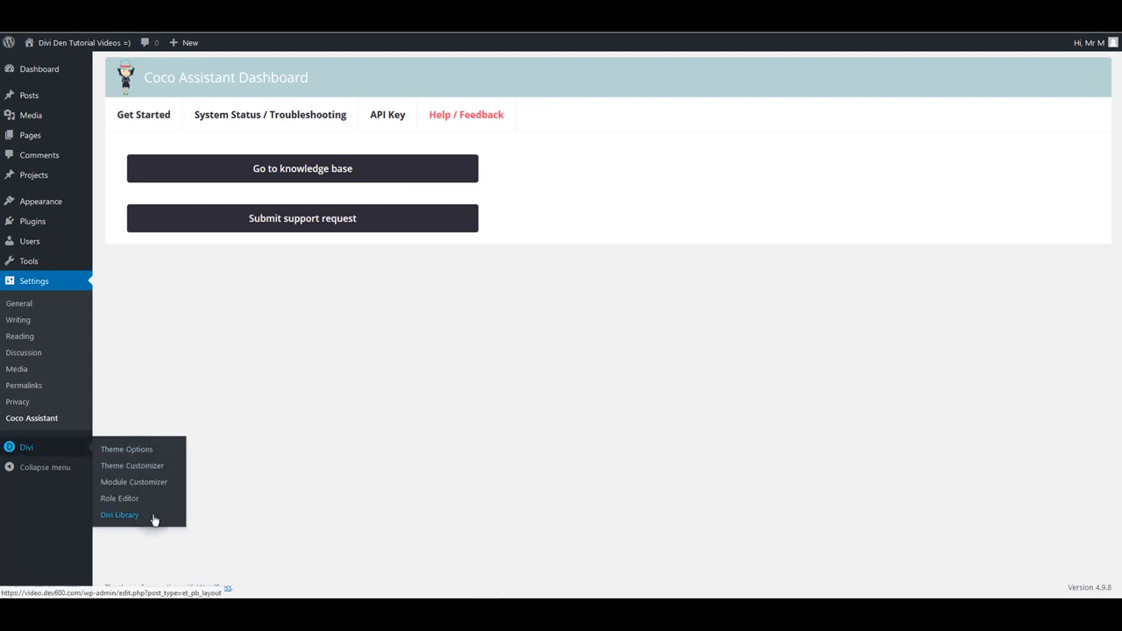
# Import master-divi-library-import-coco.json into the Divi Library via Import & Export
pyautogui.click(120, 515)
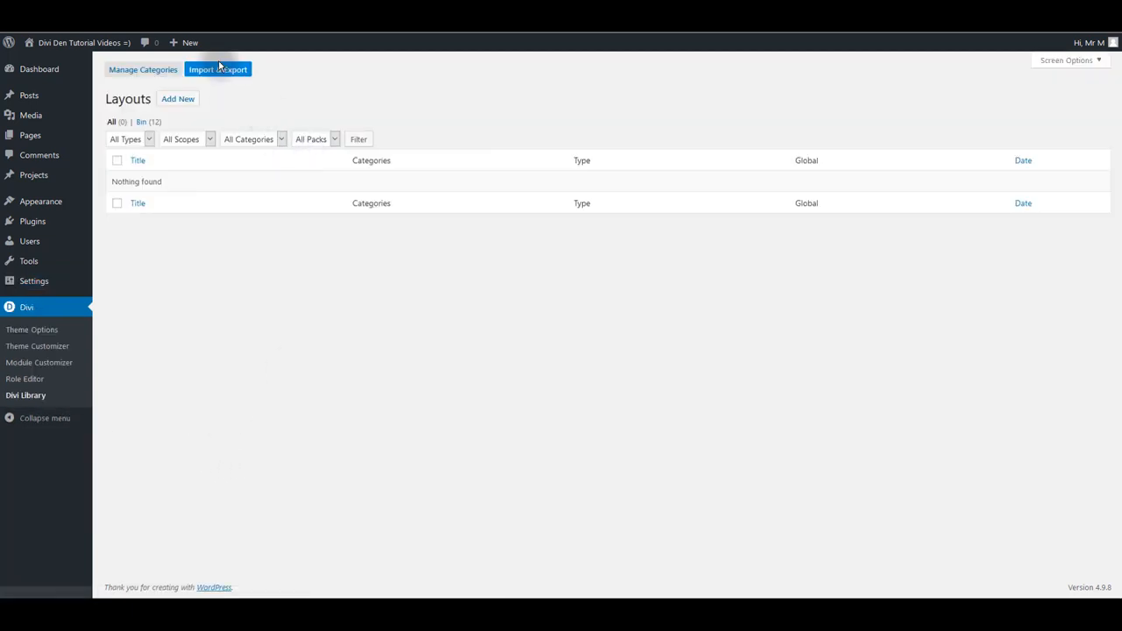
pyautogui.click(217, 70)
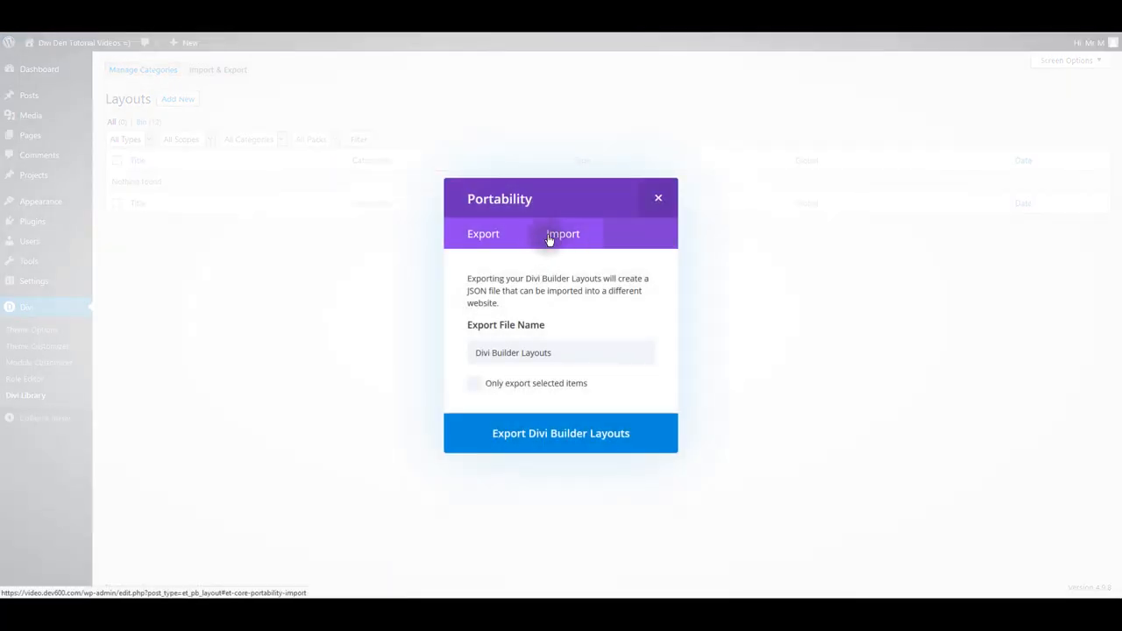
pyautogui.click(563, 235)
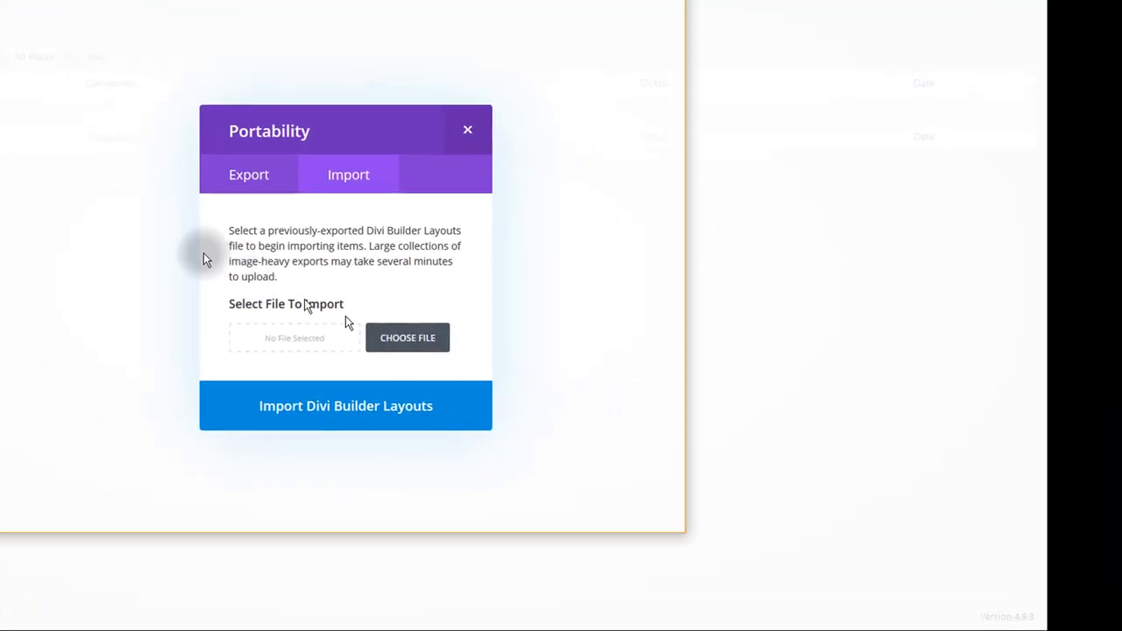
pyautogui.click(407, 336)
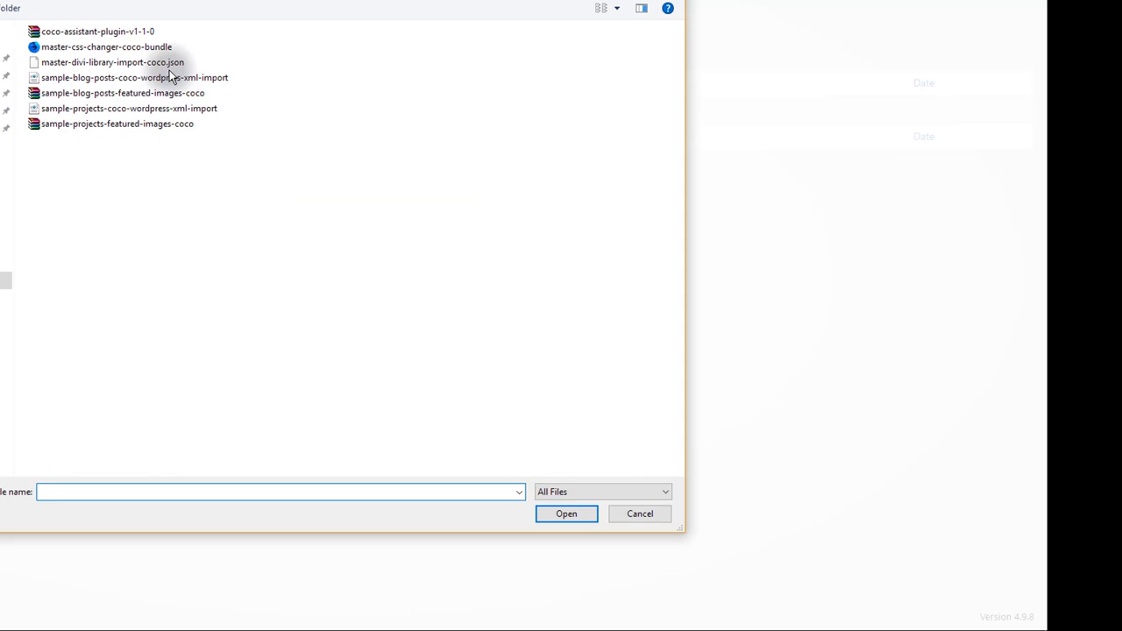
pyautogui.click(112, 61)
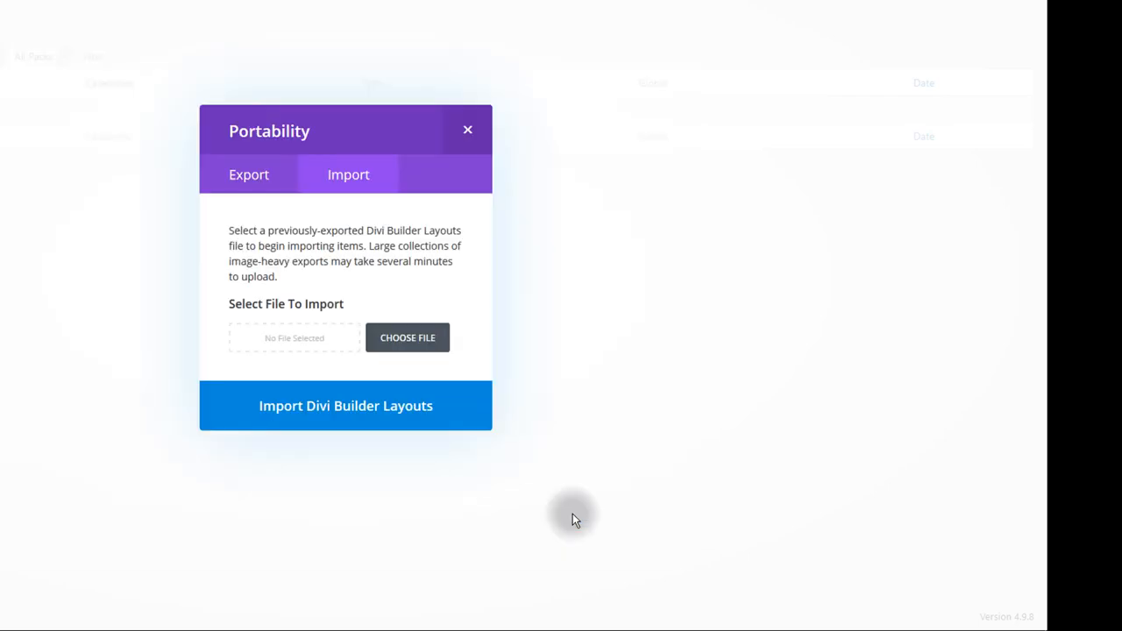
pyautogui.click(345, 405)
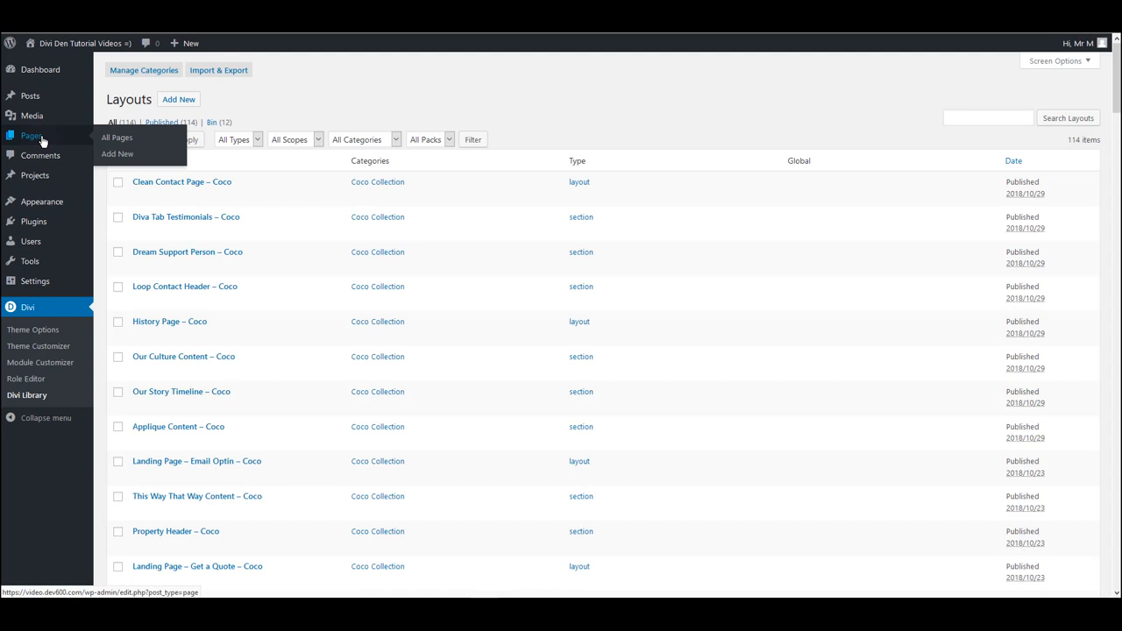
pyautogui.moveTo(117, 155)
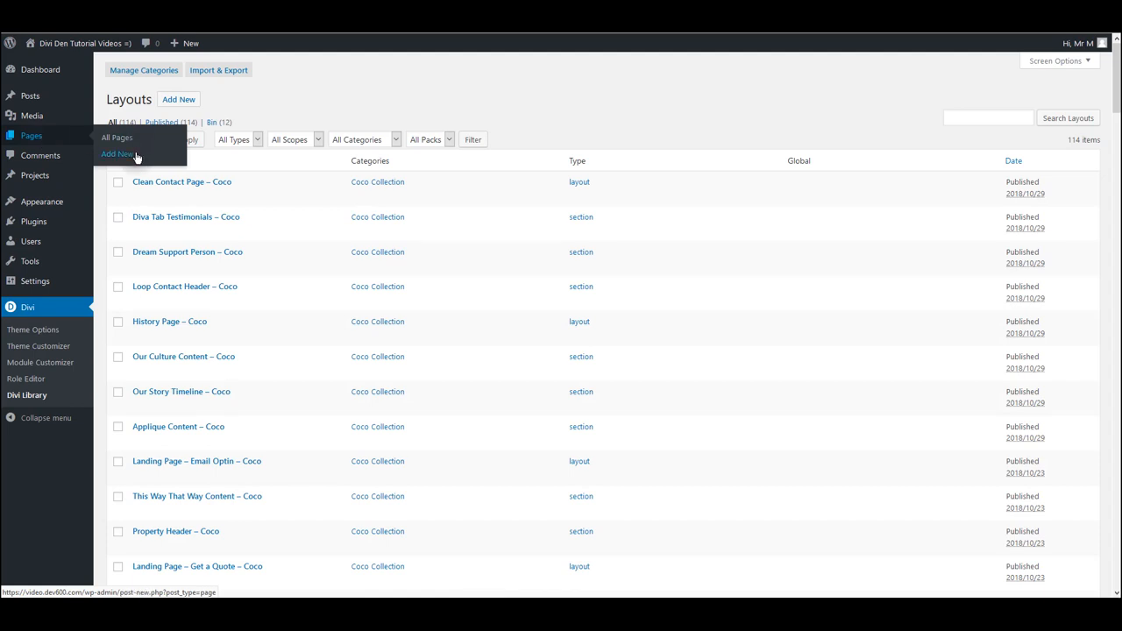
# Add a new page titled 'CoCo example' and start building it with the Divi Builder
pyautogui.click(118, 154)
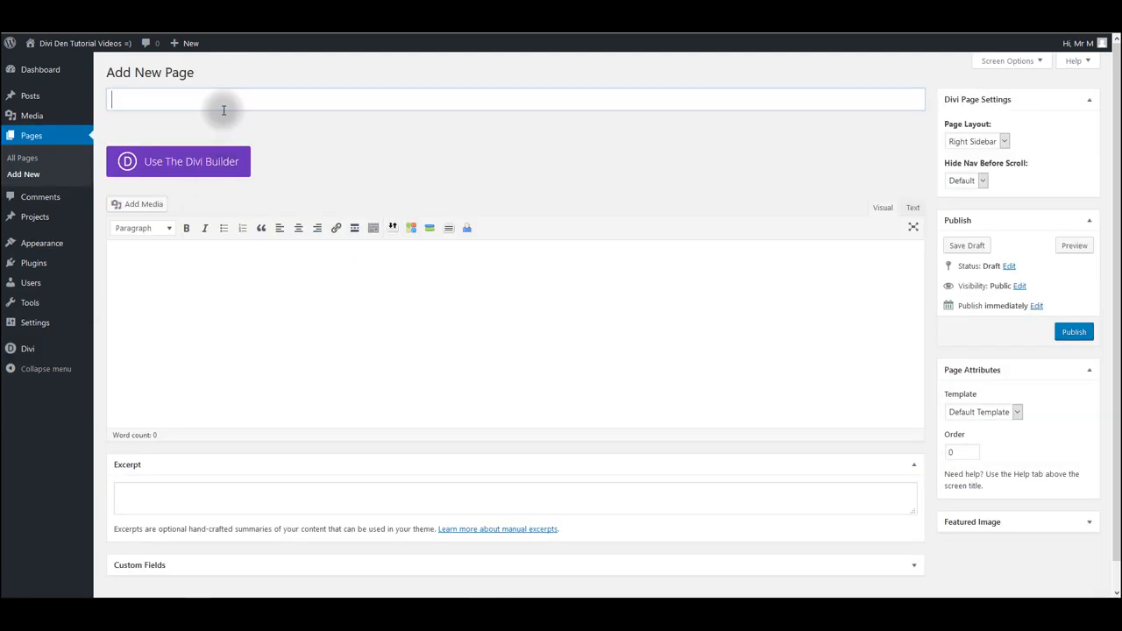
pyautogui.write('CoCo example')
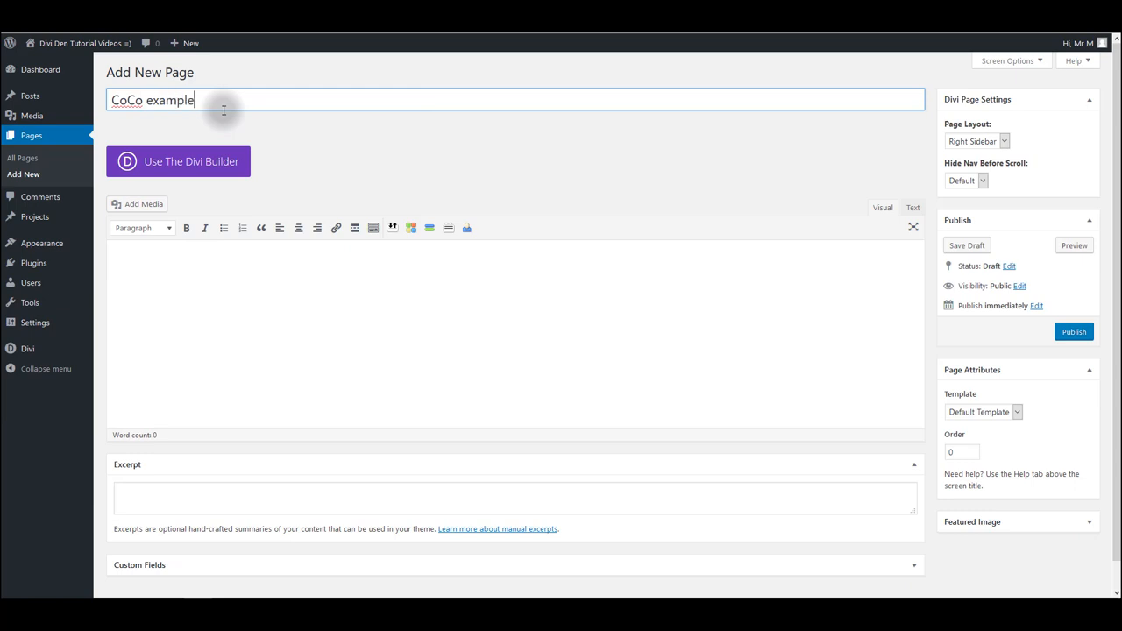
pyautogui.click(179, 162)
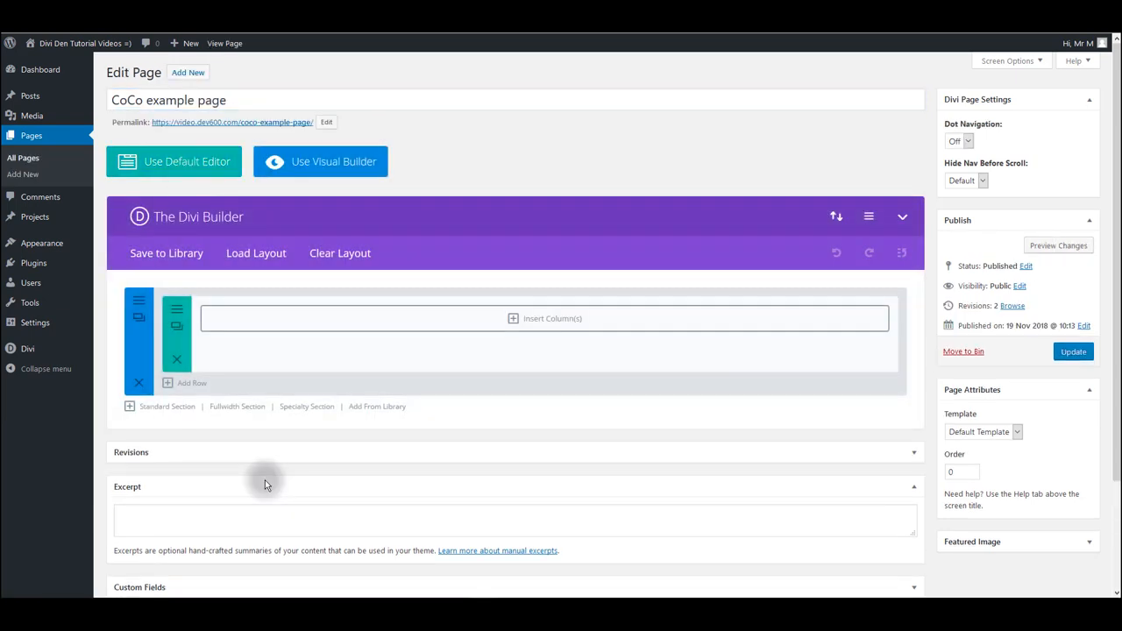
pyautogui.moveTo(256, 252)
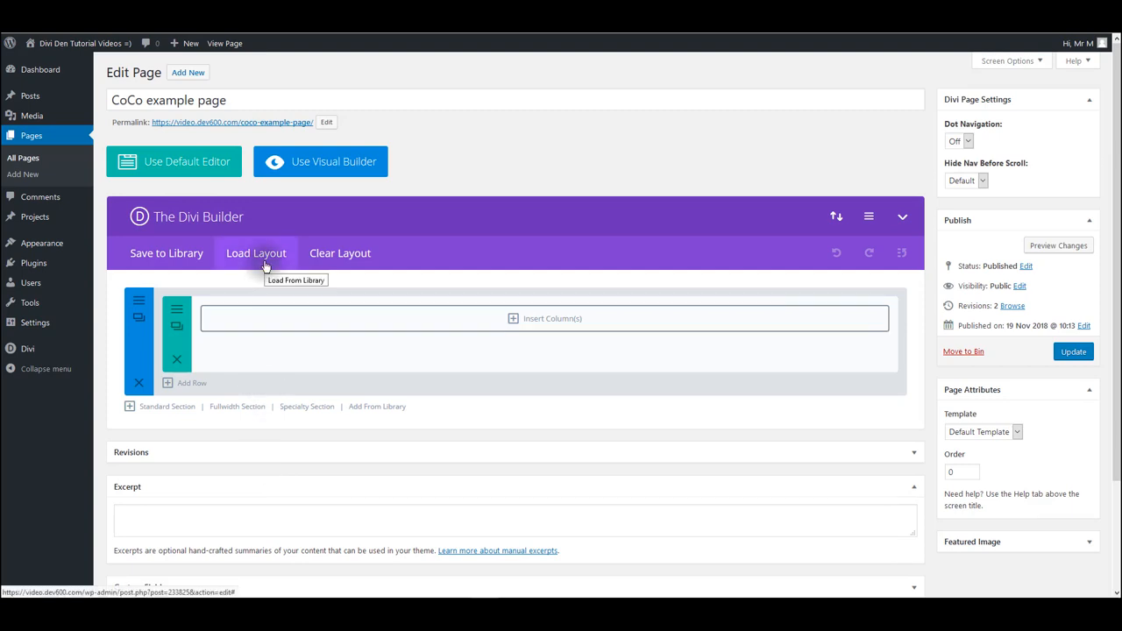
# Load a Coco layout from Your Saved Layouts into the page and scroll the live result
pyautogui.click(256, 253)
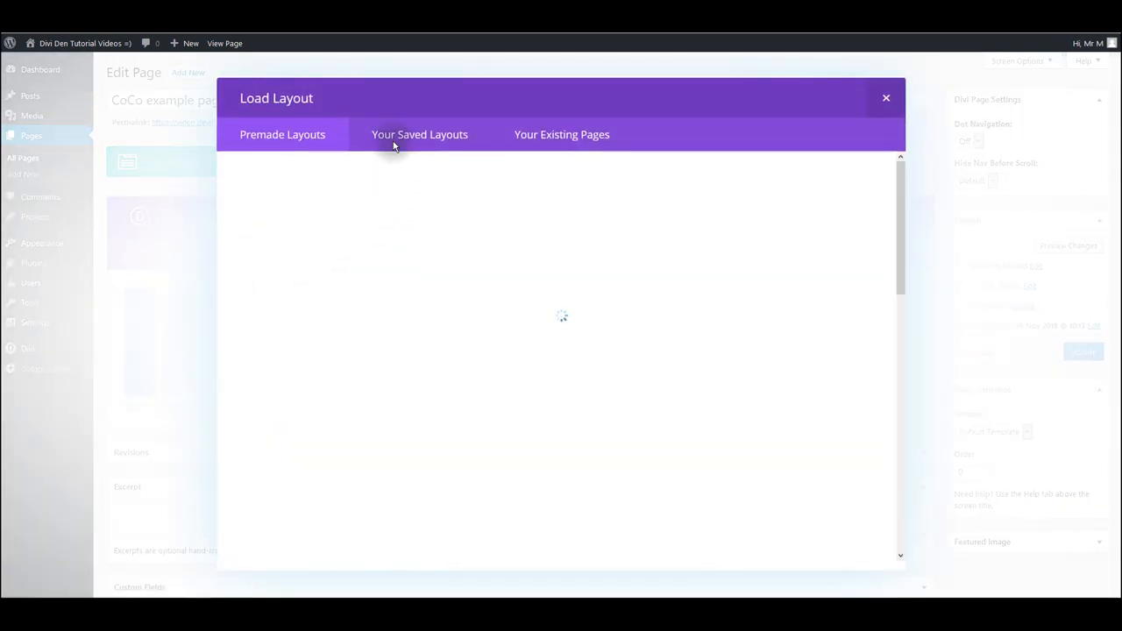
pyautogui.click(419, 133)
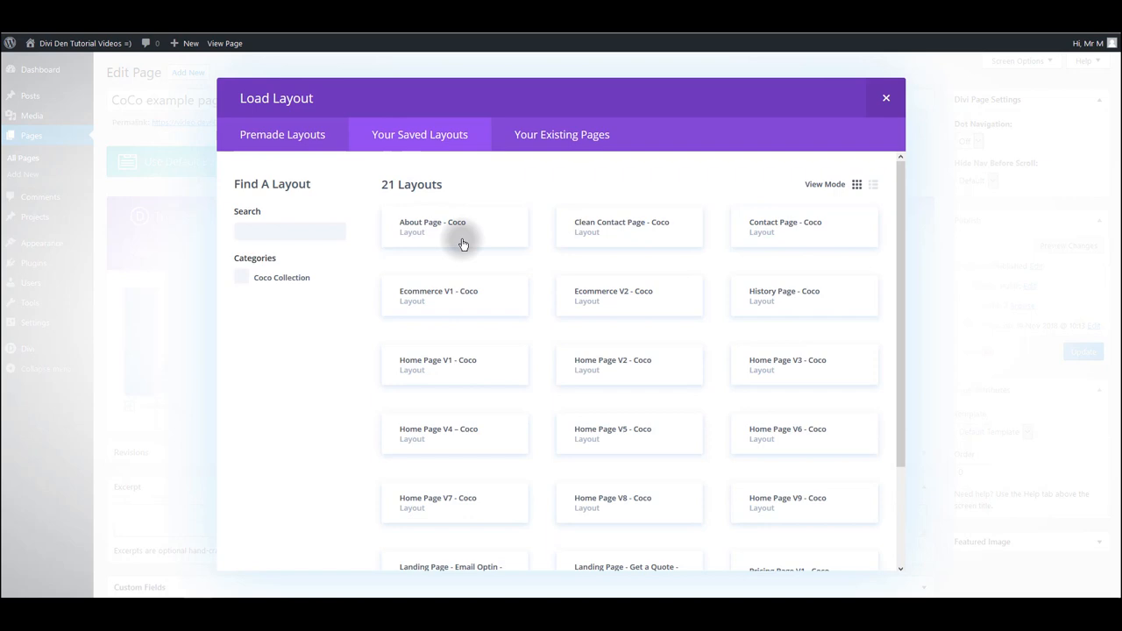
pyautogui.moveTo(561, 267)
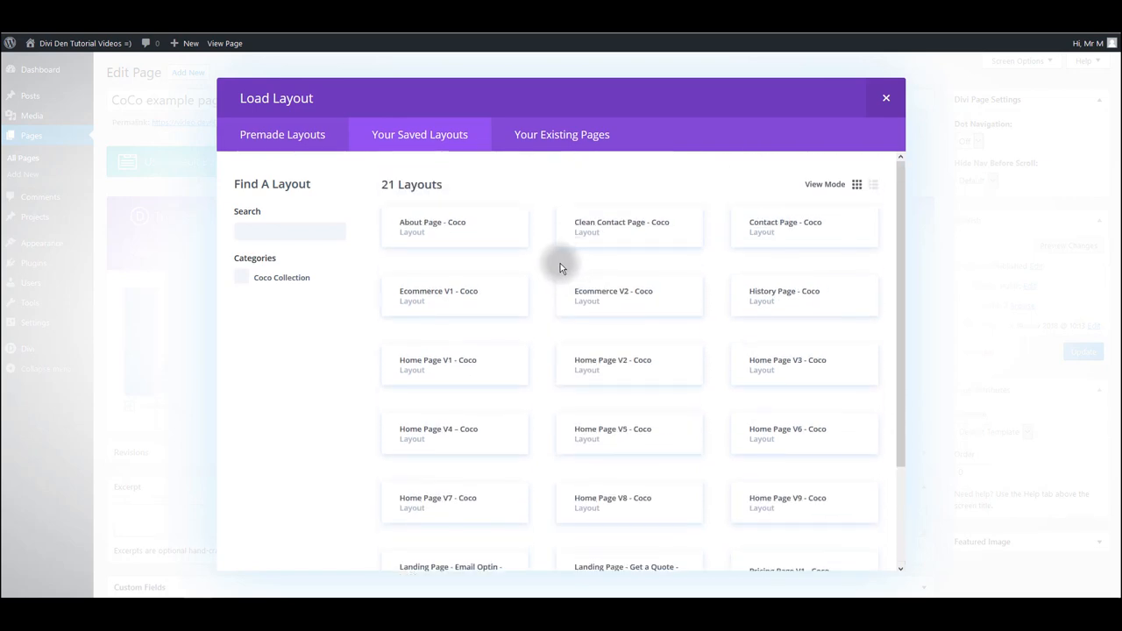
pyautogui.scroll(-3)
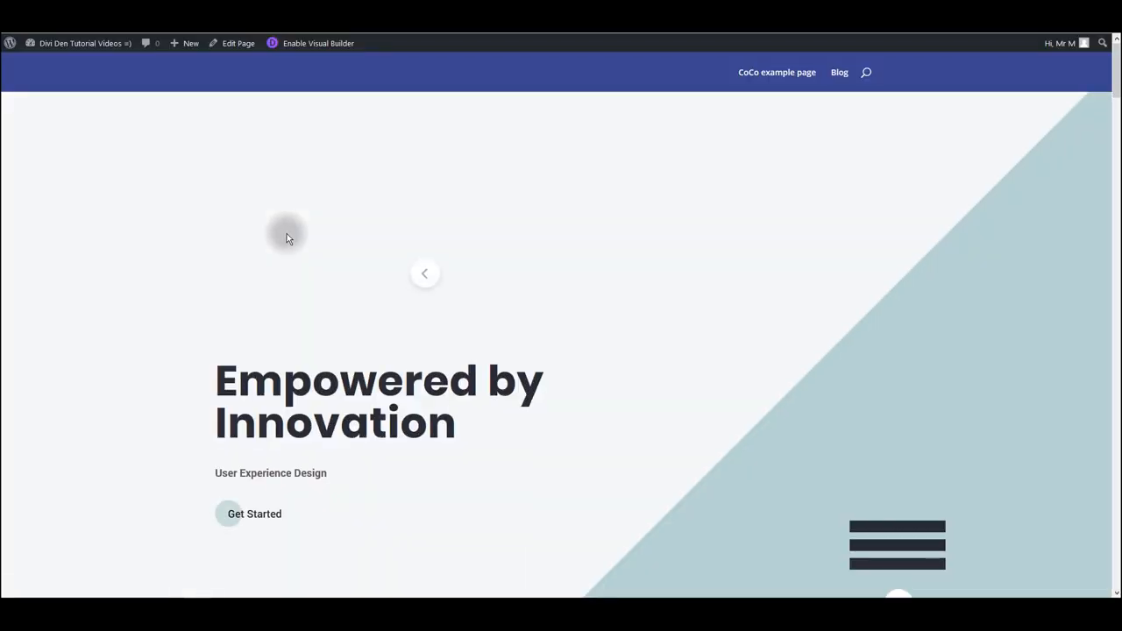
pyautogui.scroll(-3)
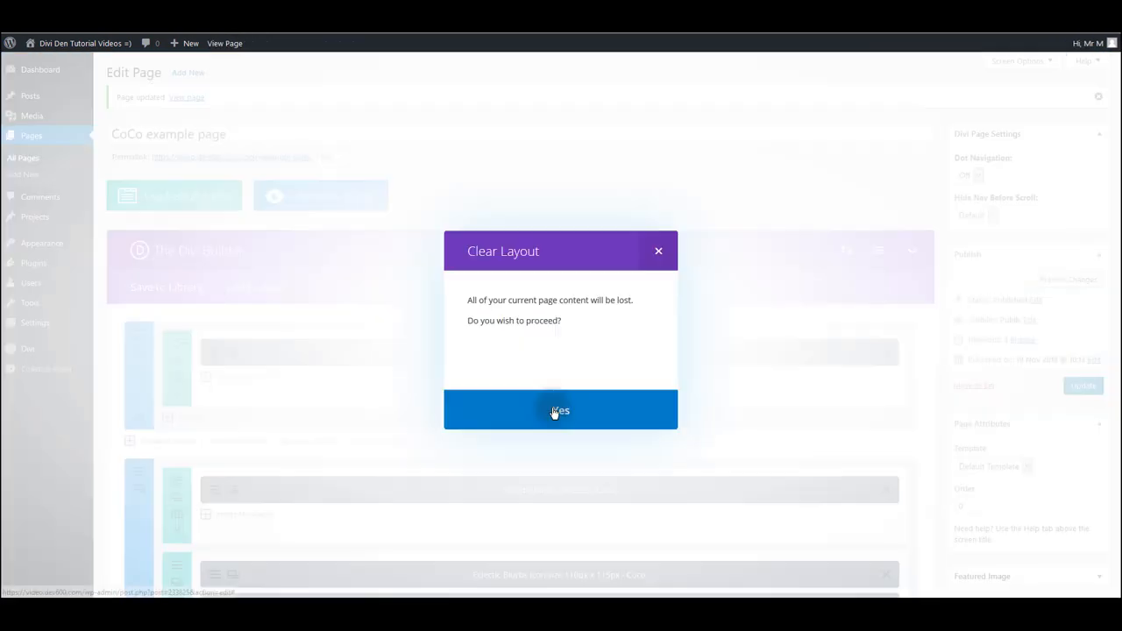
# Clear the page's layout and filter the Load Layout library to the Coco Collection
pyautogui.click(561, 410)
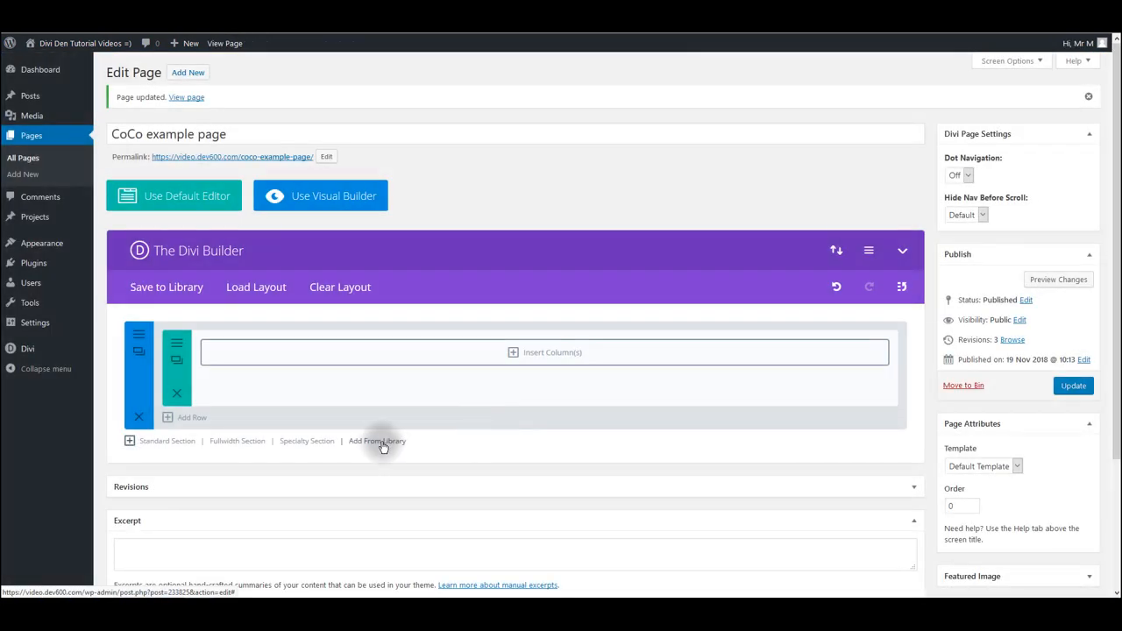
pyautogui.click(256, 288)
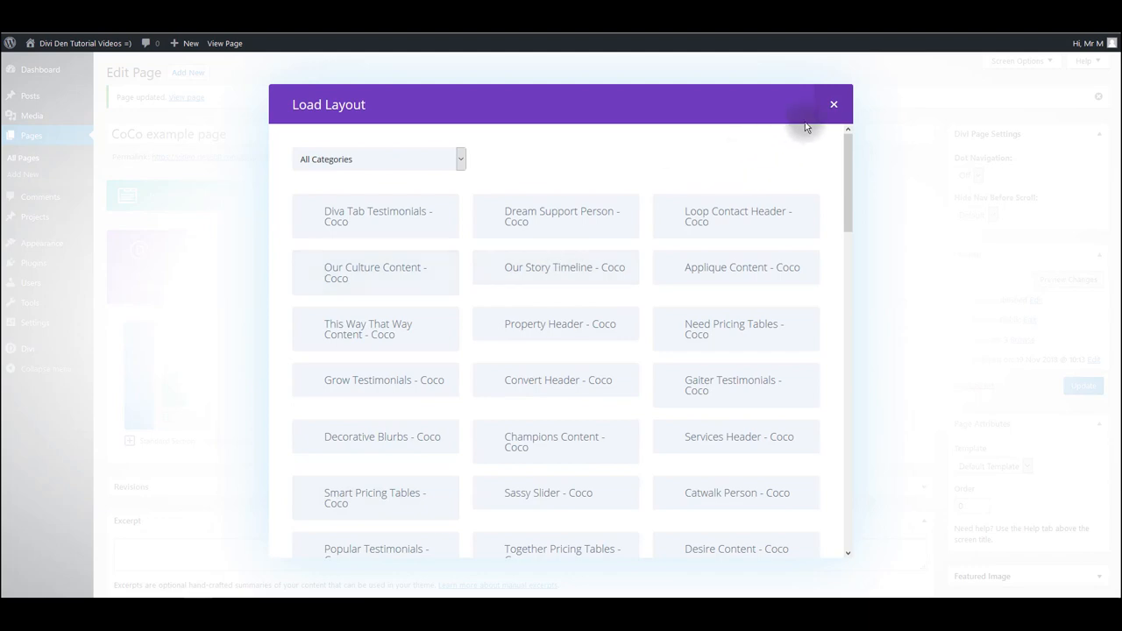
pyautogui.click(834, 105)
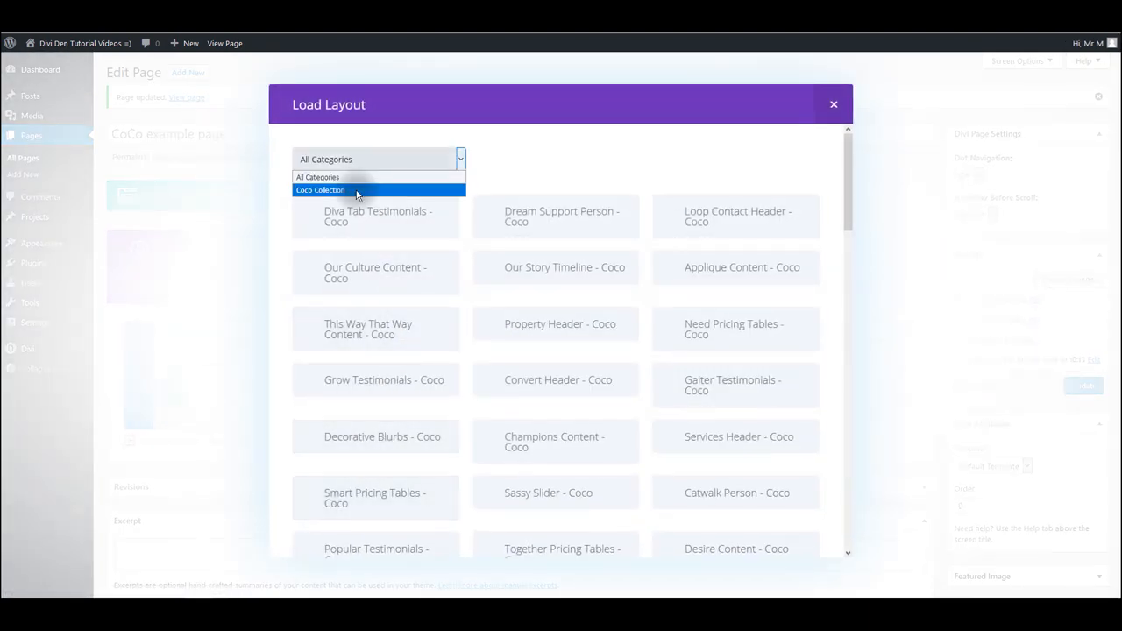
pyautogui.click(319, 189)
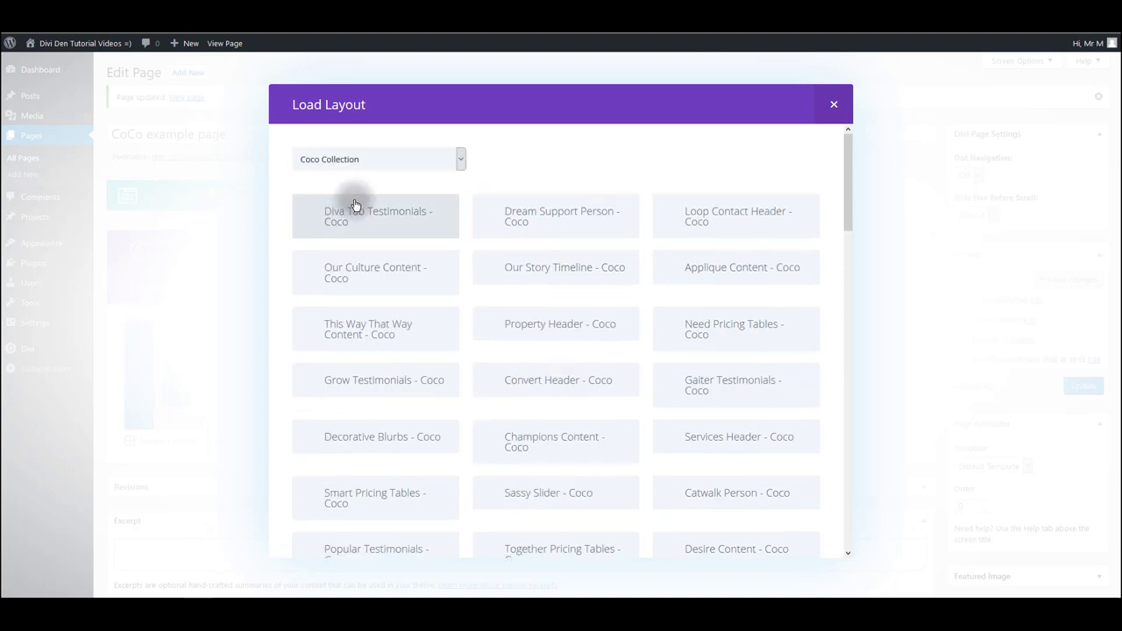
# Load the Dream Support Person – Coco layout into the page and scroll through it
pyautogui.scroll(-3)
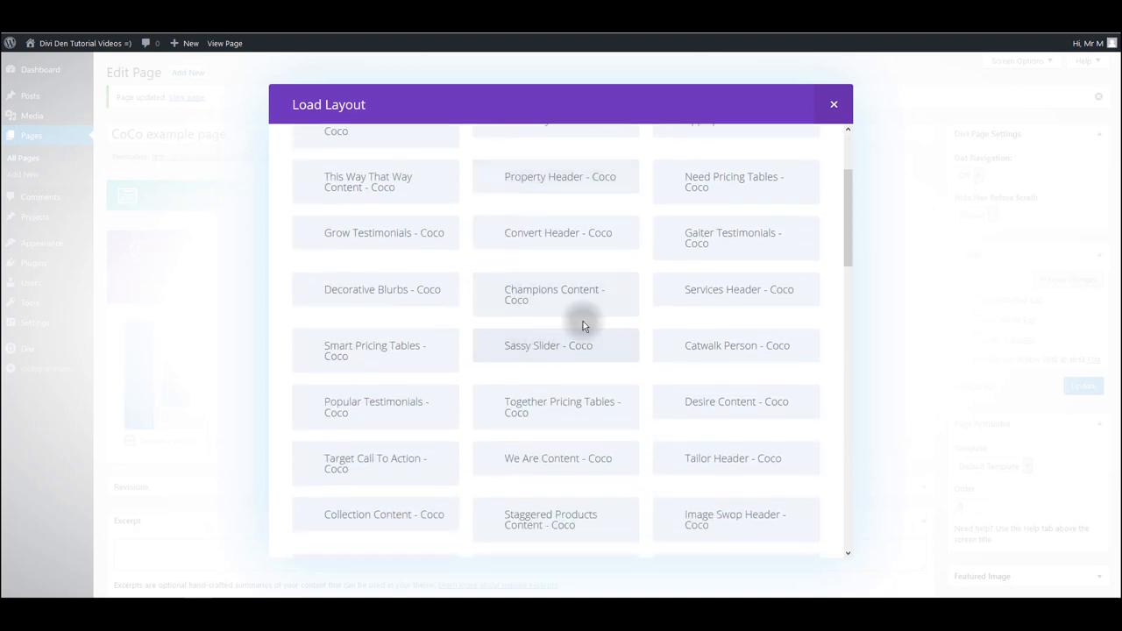
pyautogui.scroll(3)
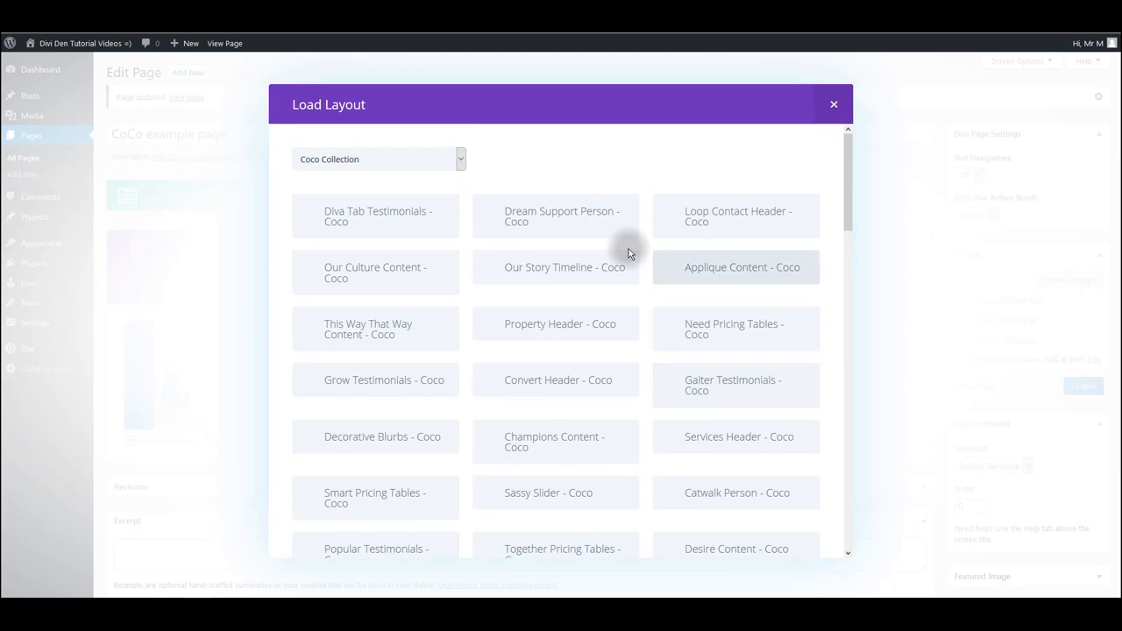
pyautogui.click(561, 217)
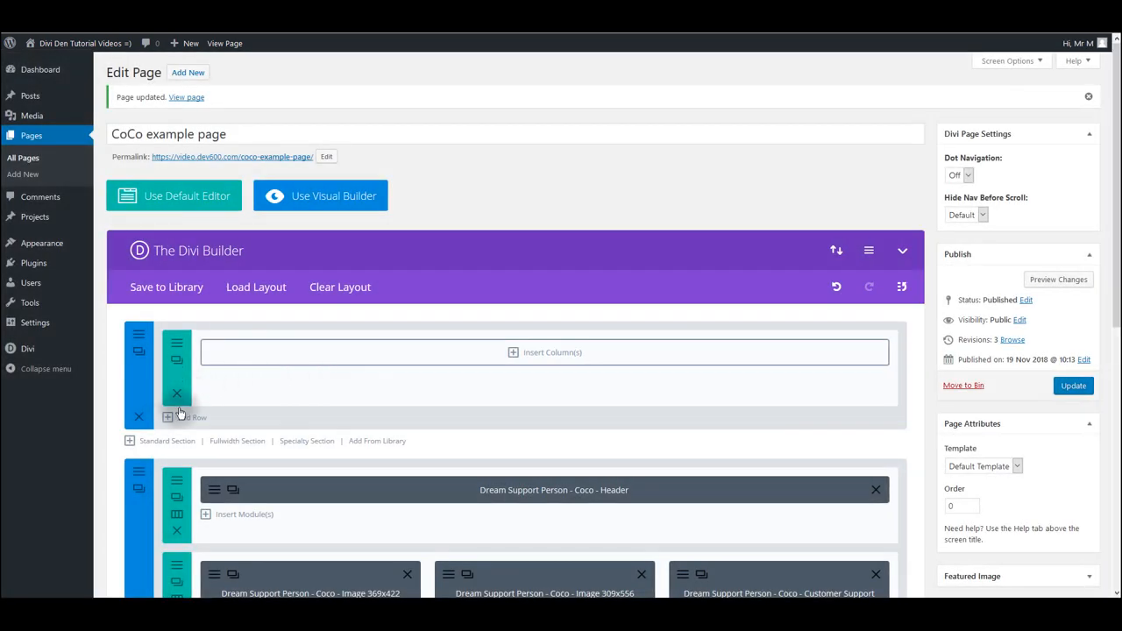
pyautogui.scroll(-3)
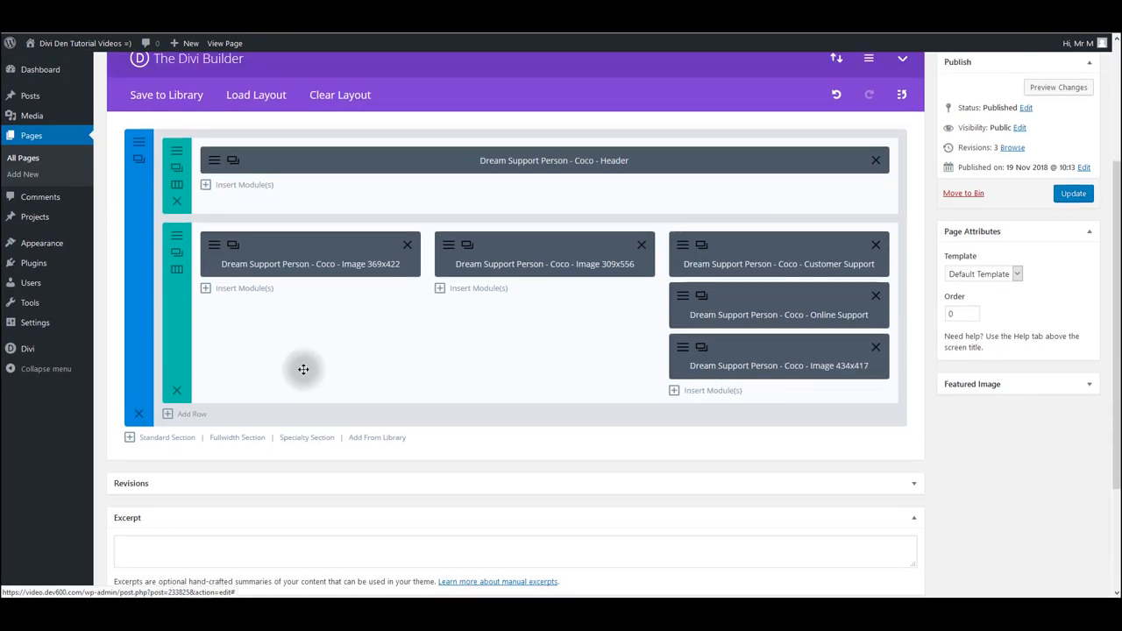
pyautogui.scroll(-3)
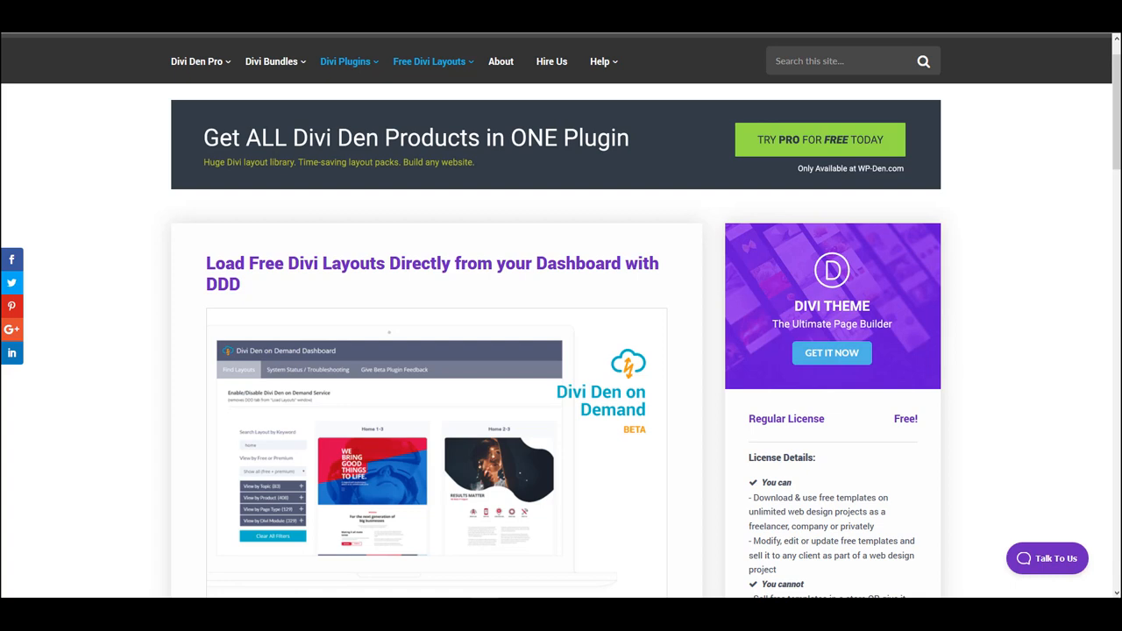
pyautogui.moveTo(272, 225)
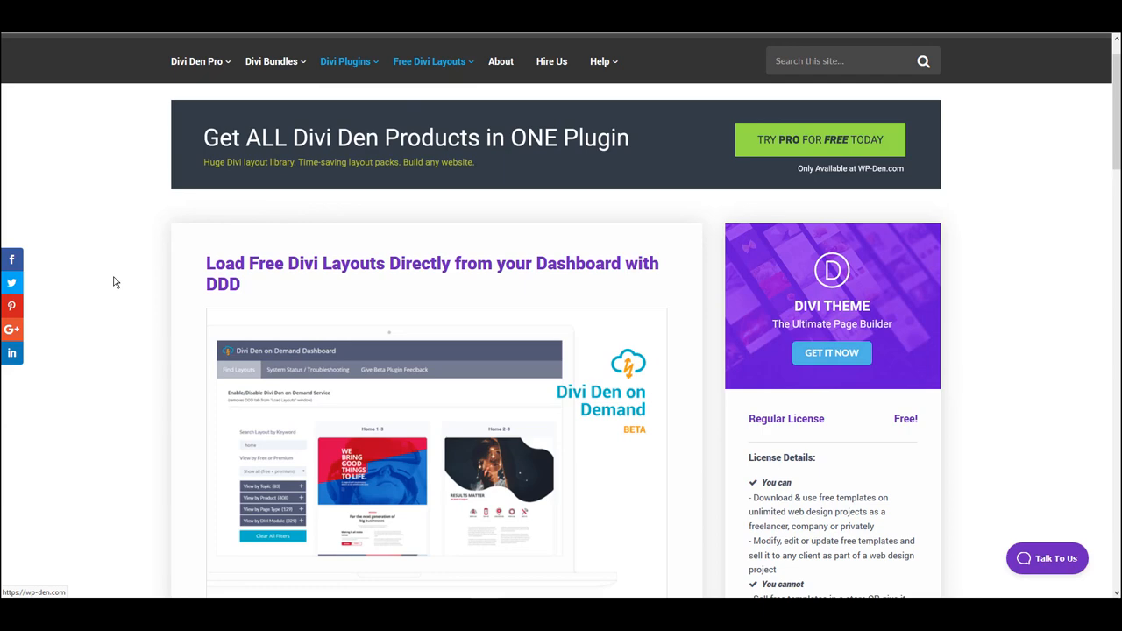
# Scroll the Divi Den page about loading free Divi layouts from the dashboard with DDD
pyautogui.scroll(-3)
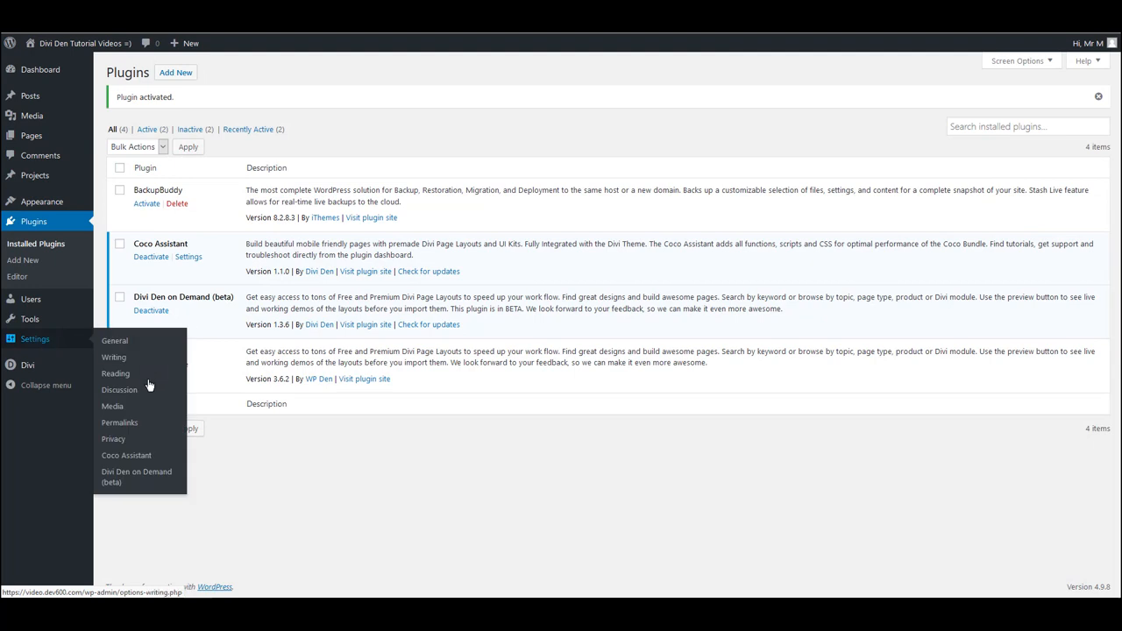
pyautogui.moveTo(137, 477)
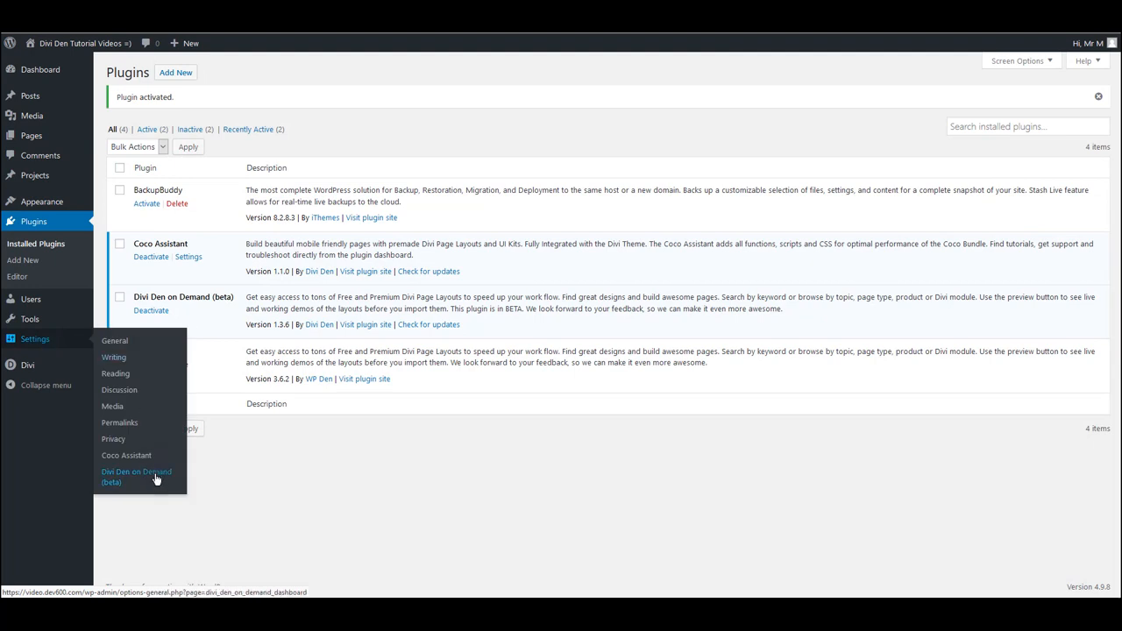
# Open Divi Den on Demand and tick Coco Collection under New Collections, showing 111 results
pyautogui.click(137, 477)
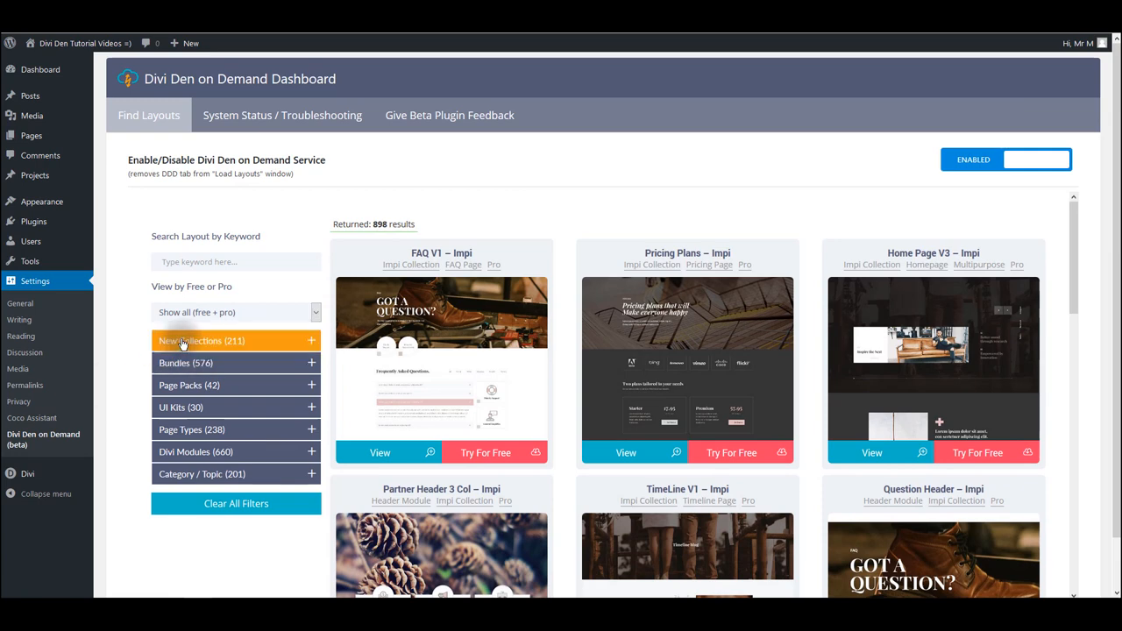
pyautogui.click(200, 340)
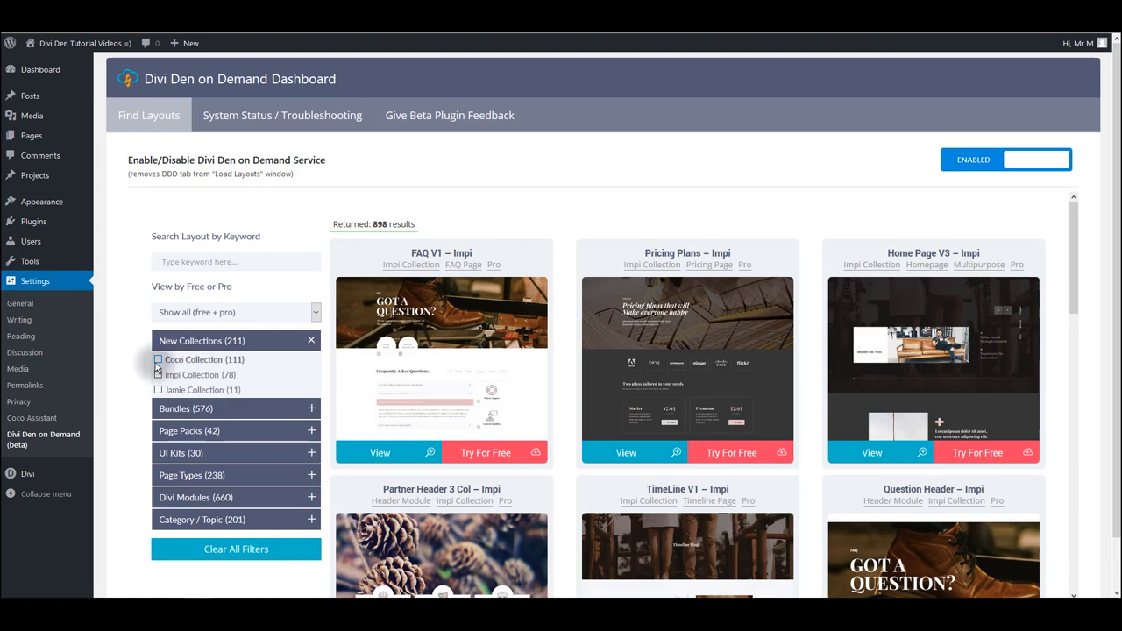
pyautogui.click(158, 360)
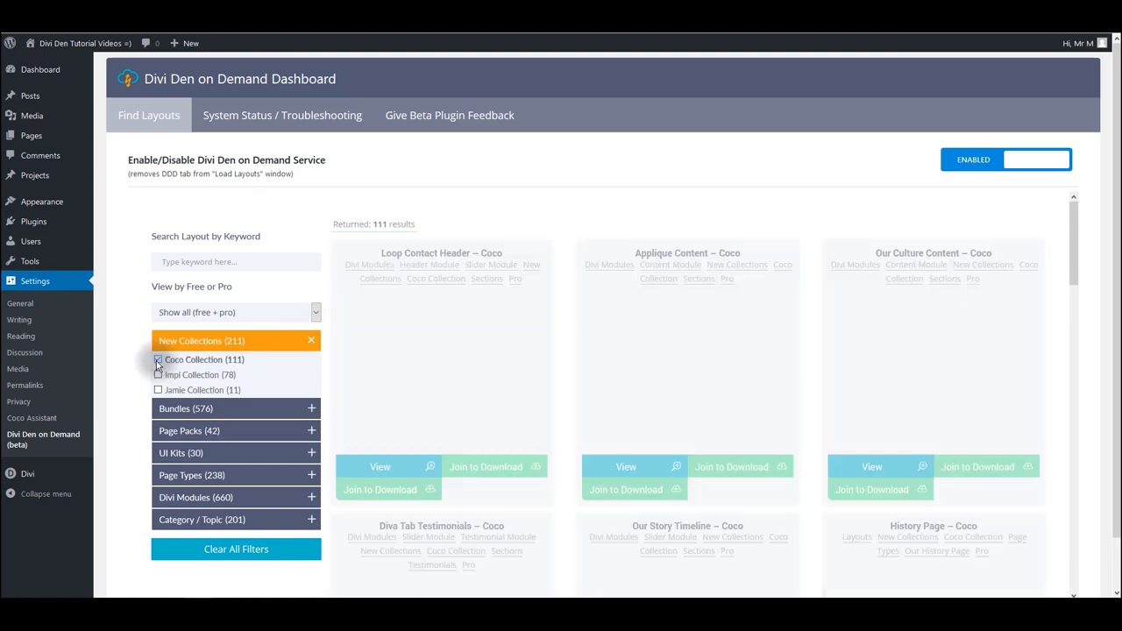
pyautogui.click(158, 359)
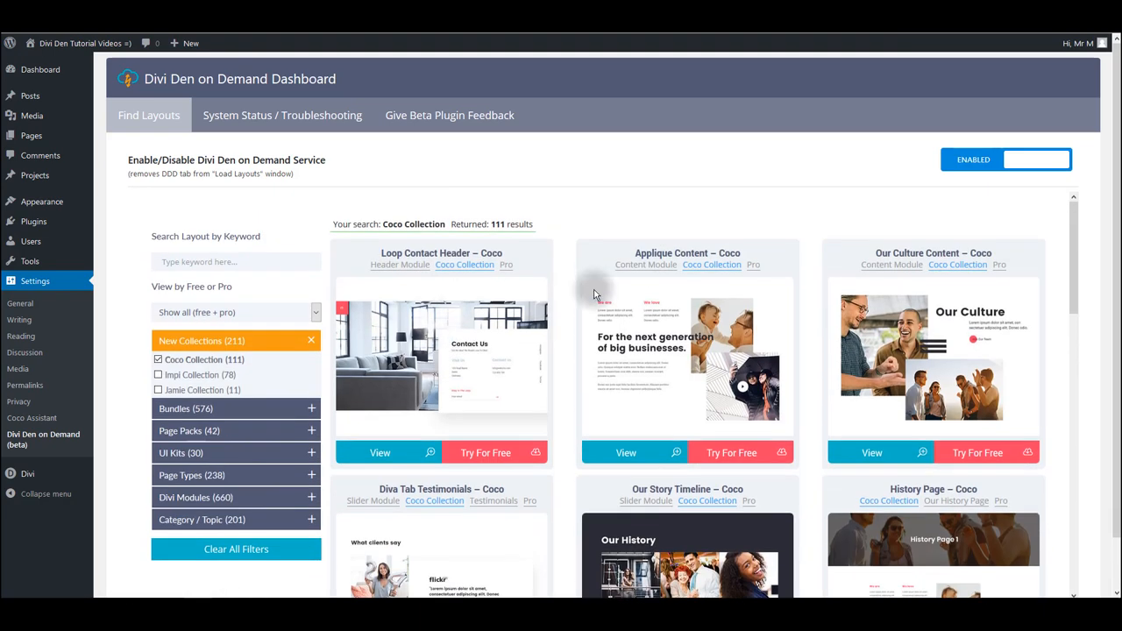
pyautogui.scroll(-3)
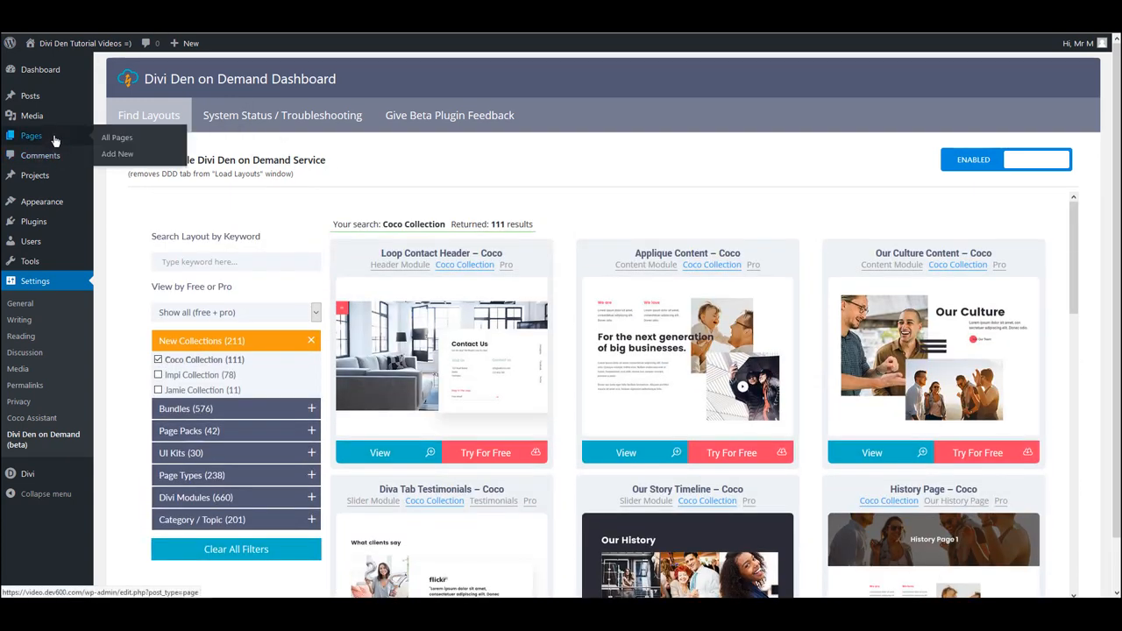
# From All Pages, edit the CoCo example page and bring up the Load Layout library
pyautogui.click(115, 136)
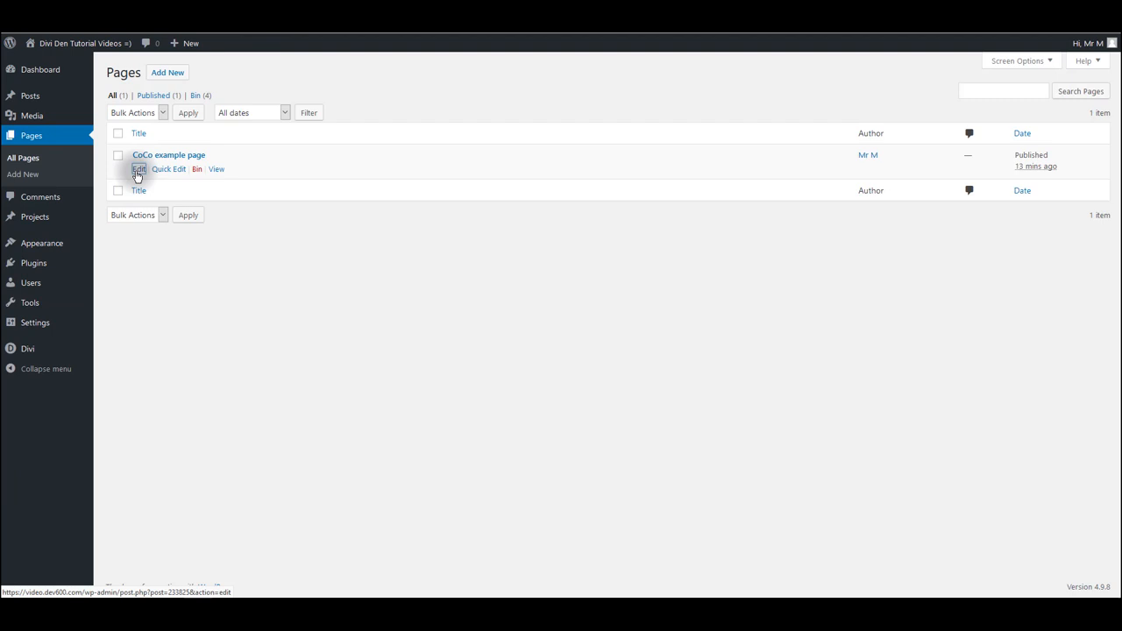
pyautogui.click(138, 168)
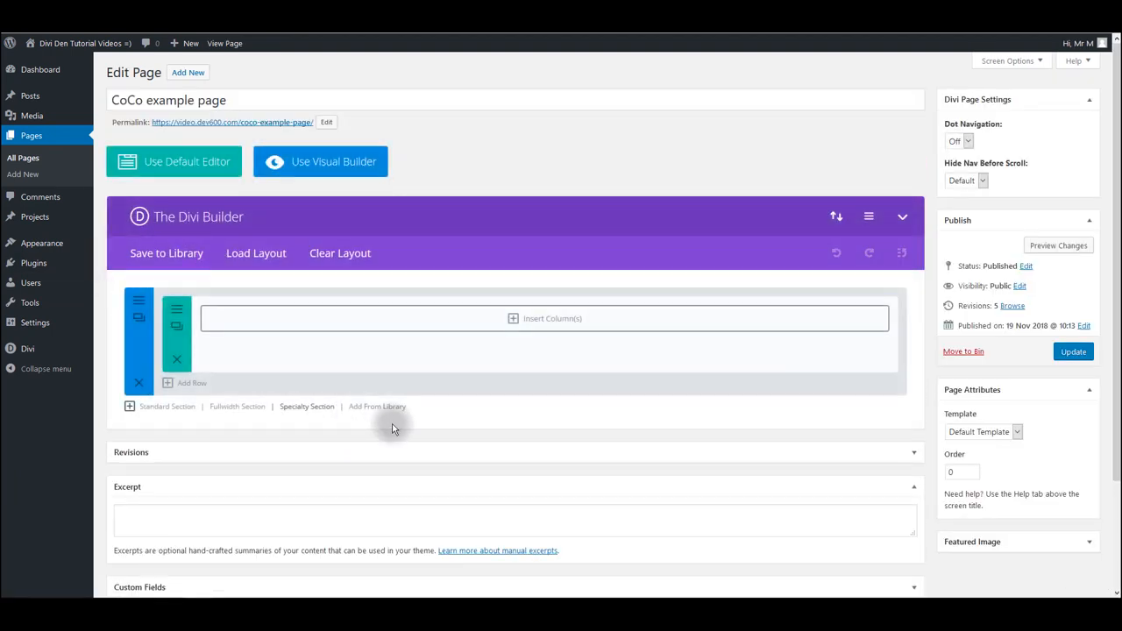
pyautogui.moveTo(377, 407)
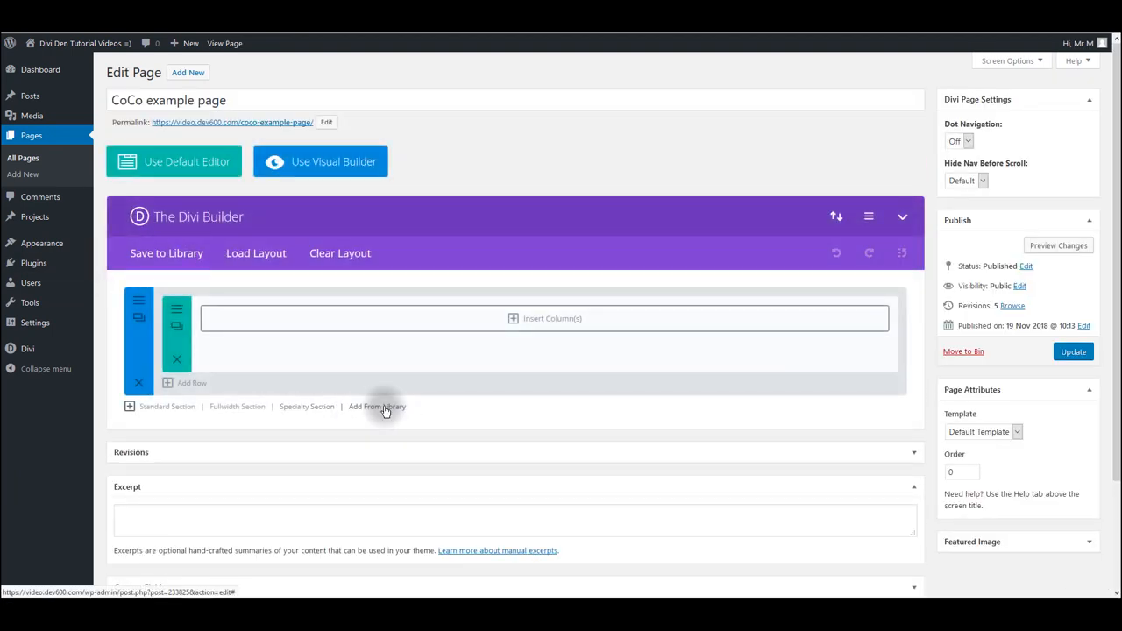
pyautogui.moveTo(333, 372)
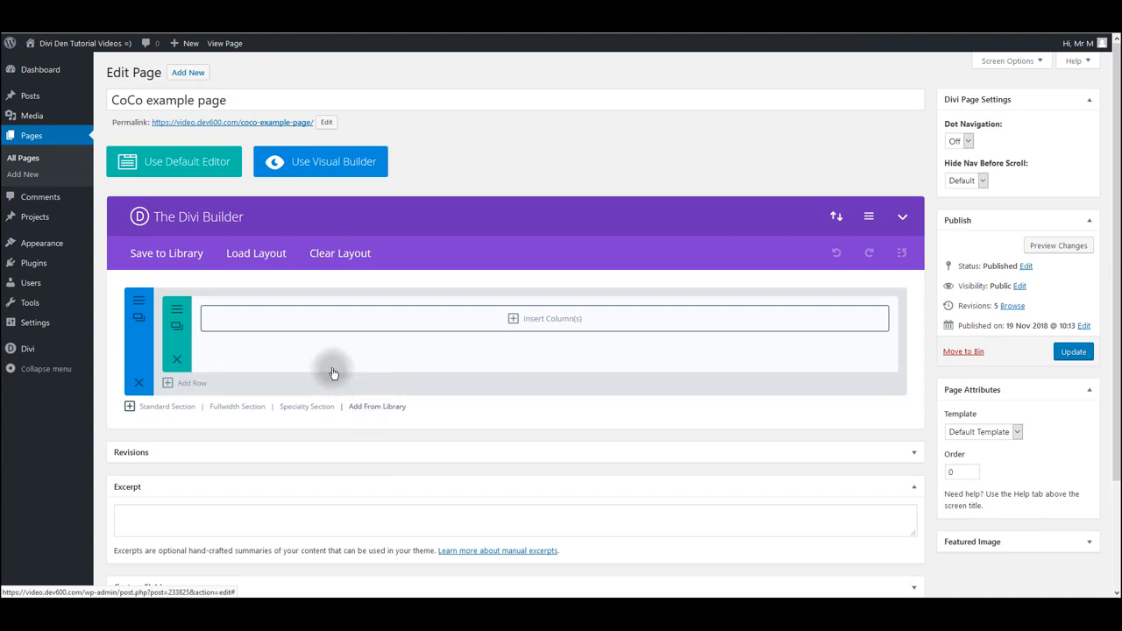
pyautogui.click(256, 252)
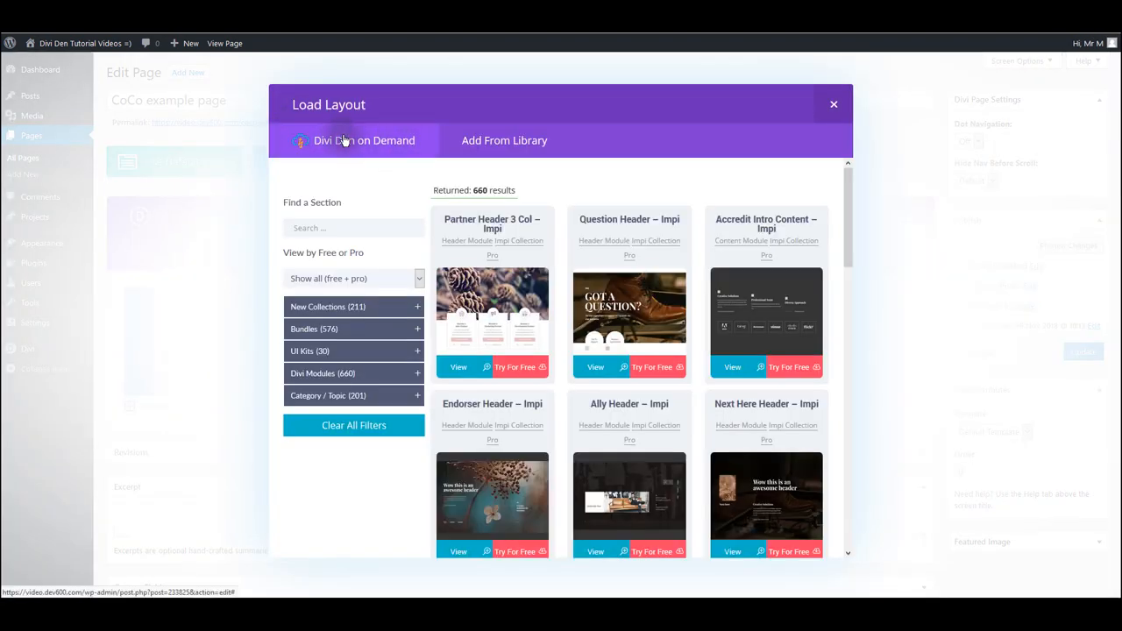
pyautogui.moveTo(692, 266)
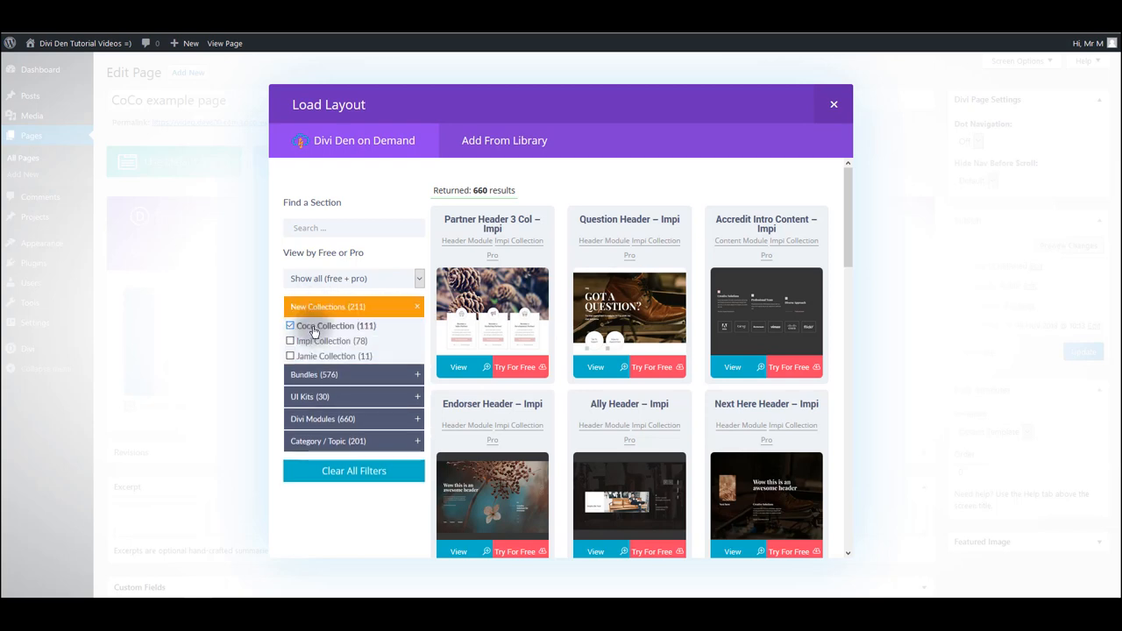
# Tick Coco Collection under New Collections to filter to 90 results, then close the dialog
pyautogui.click(291, 325)
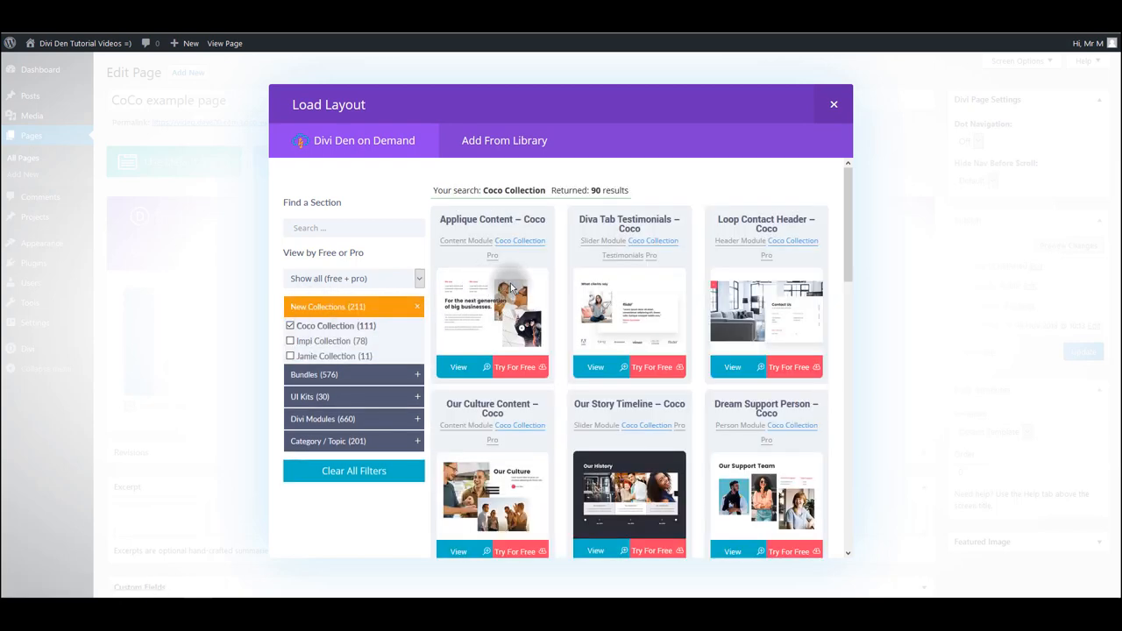
pyautogui.moveTo(705, 254)
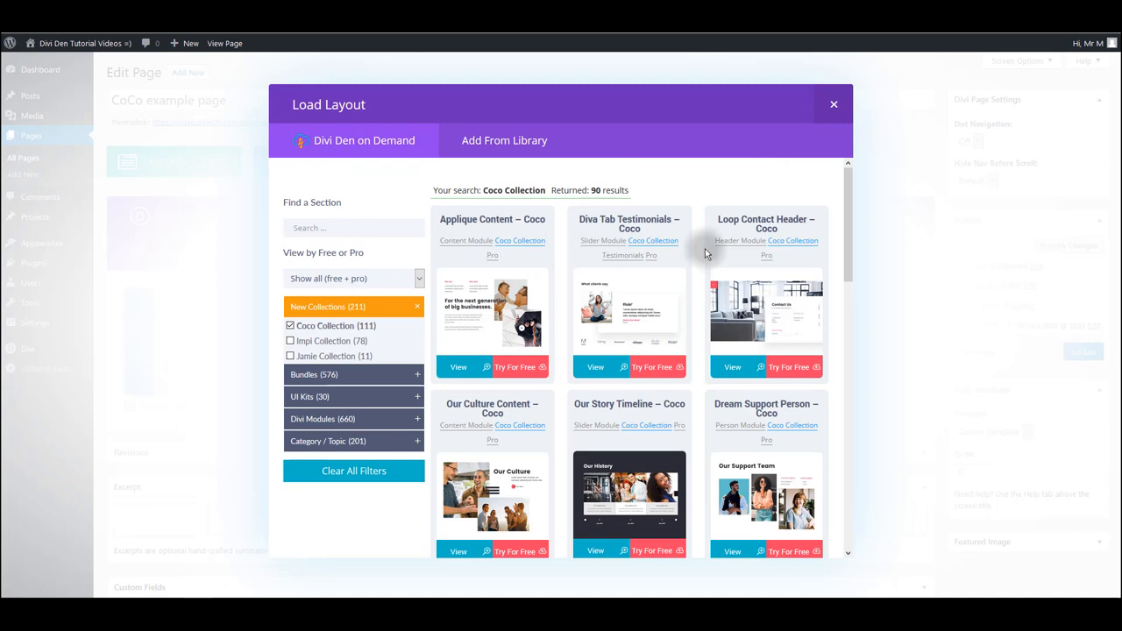
pyautogui.click(833, 105)
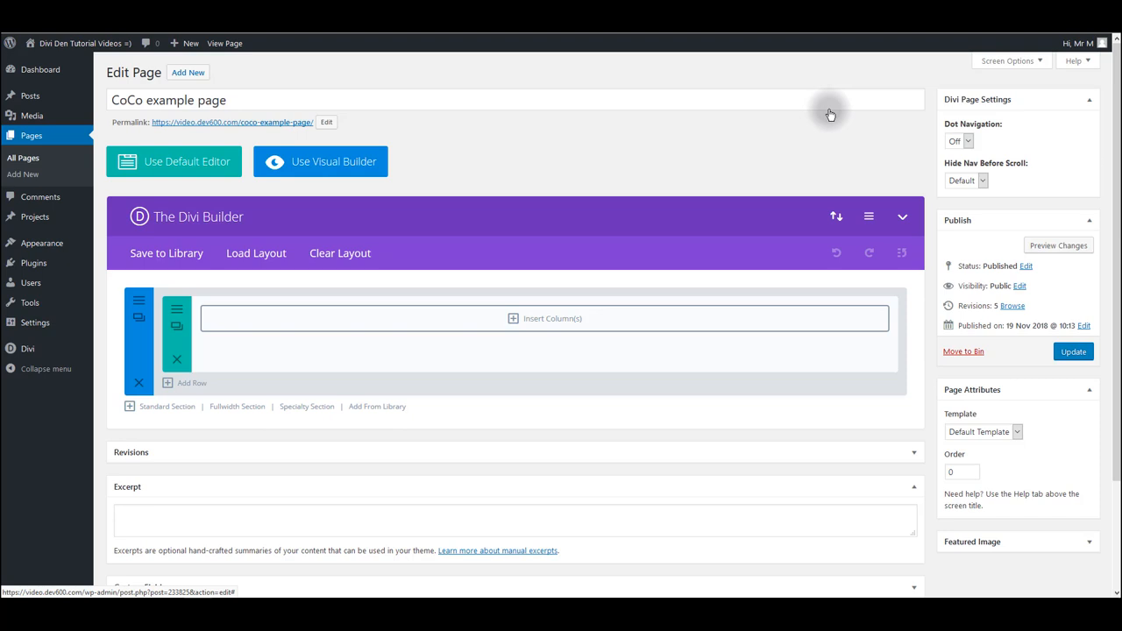
pyautogui.moveTo(844, 286)
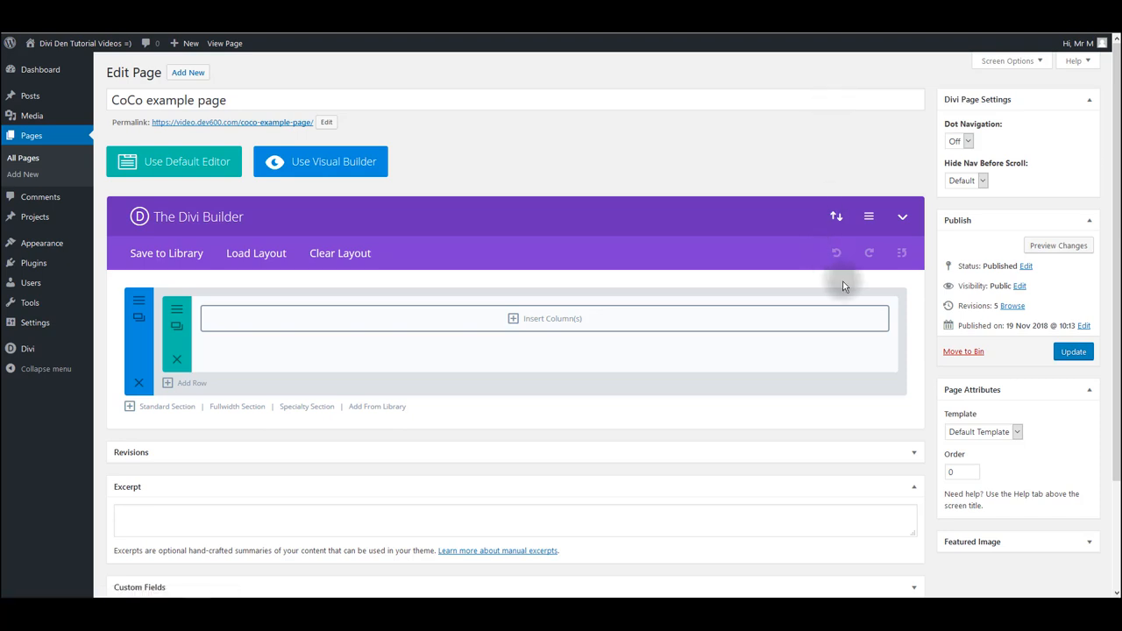